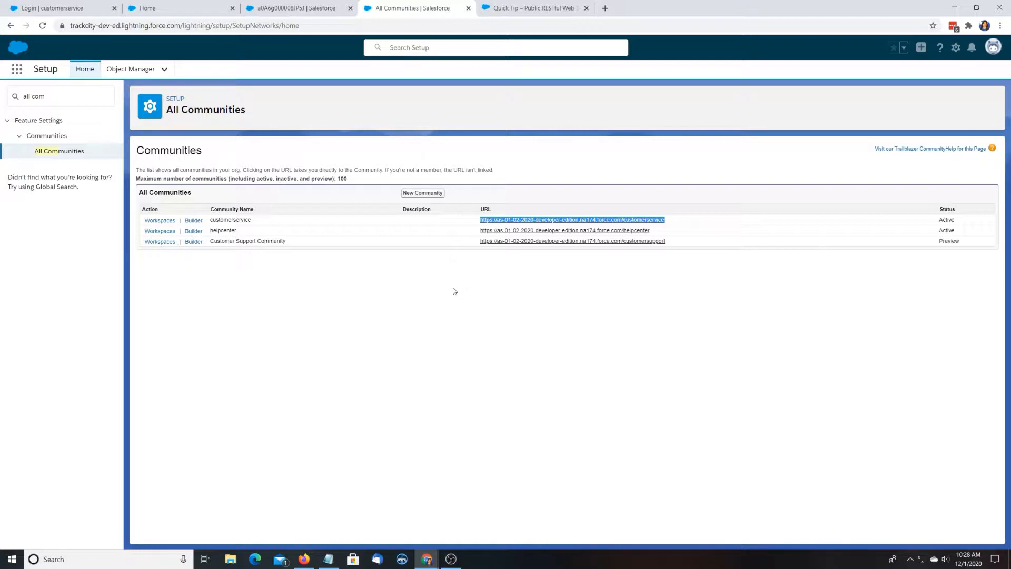
Read the public RESTful web services article down to its final cURL example.
left_click(534, 9)
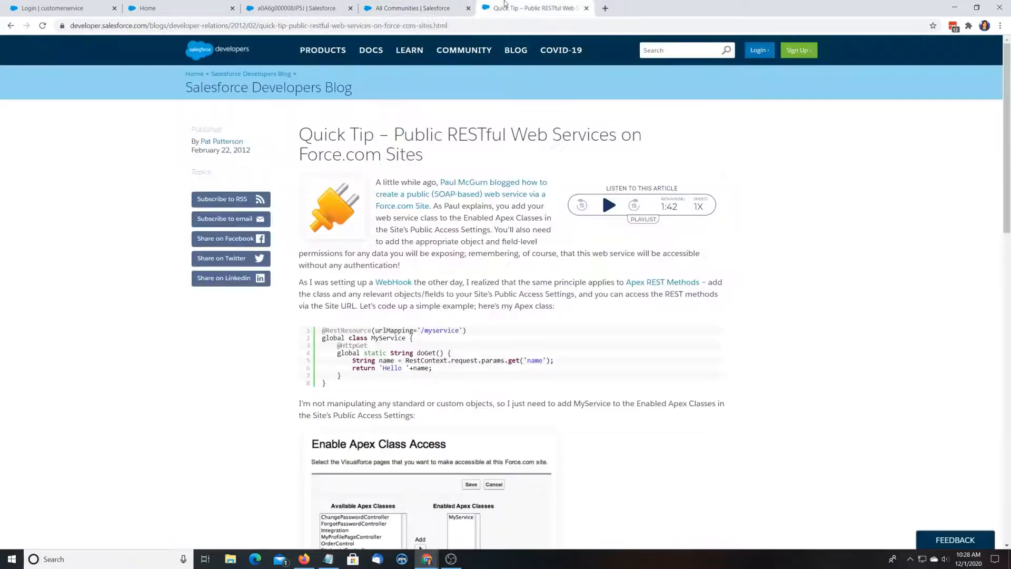
scroll("down", 3)
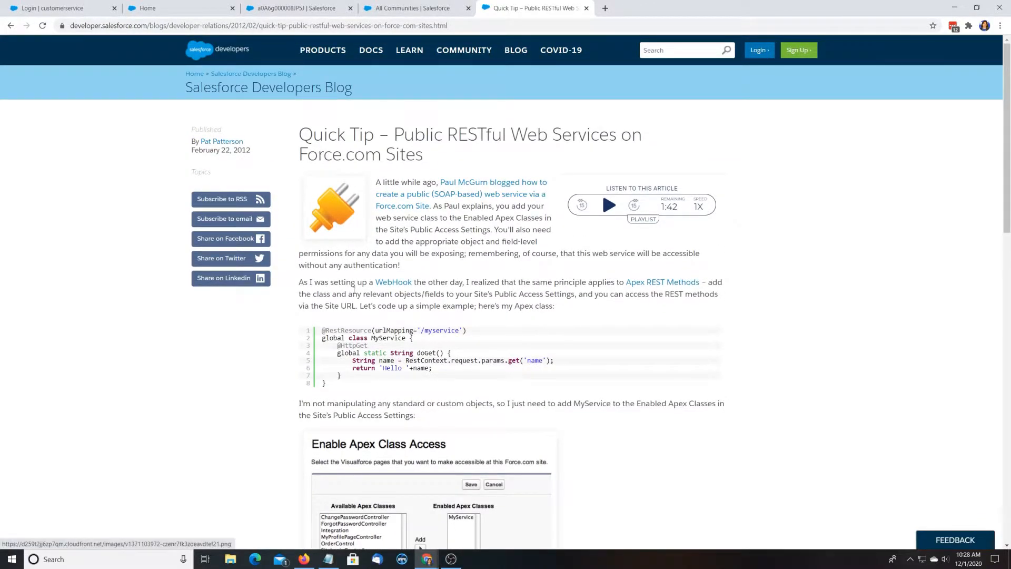
scroll("down", 3)
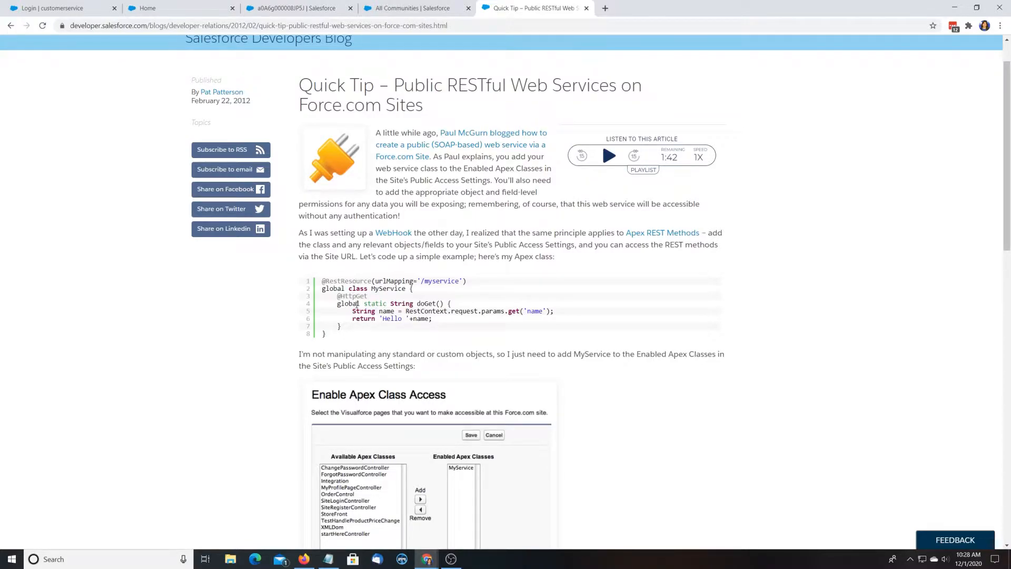
scroll("down", 3)
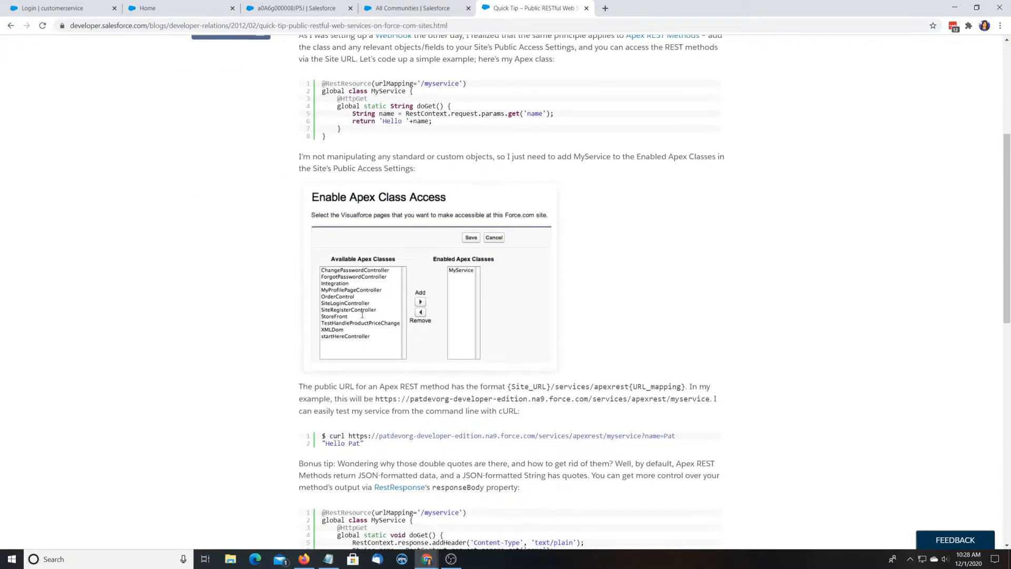
scroll("down", 3)
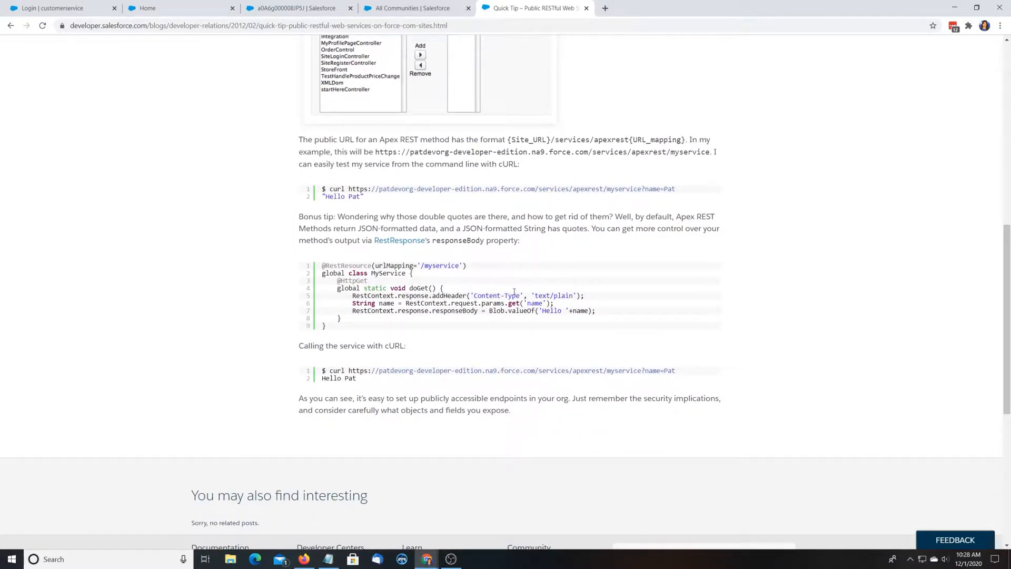
Bring the All Communities list with customerservice and helpcenter back into view.
left_click(417, 8)
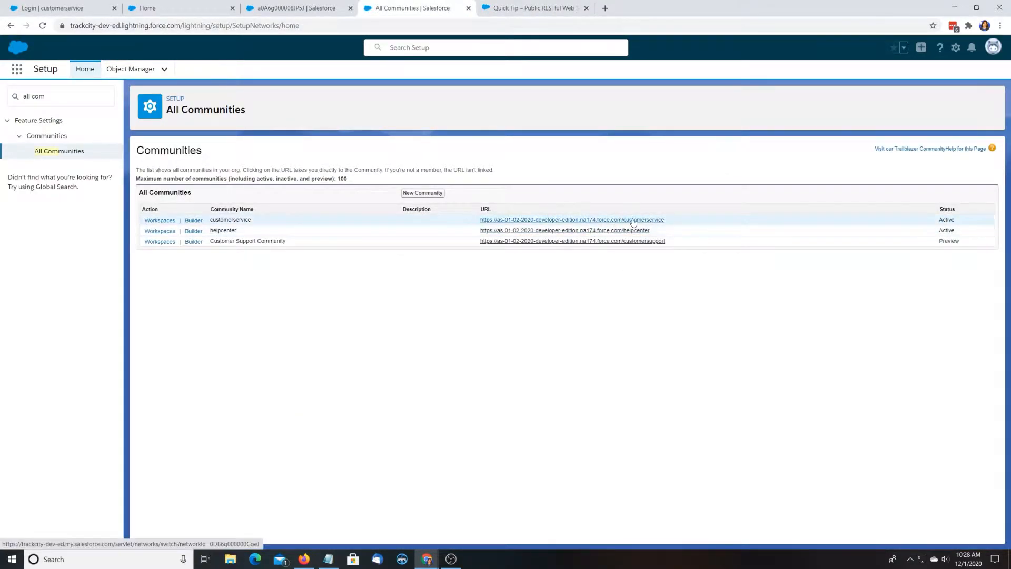
mouse_move(643, 230)
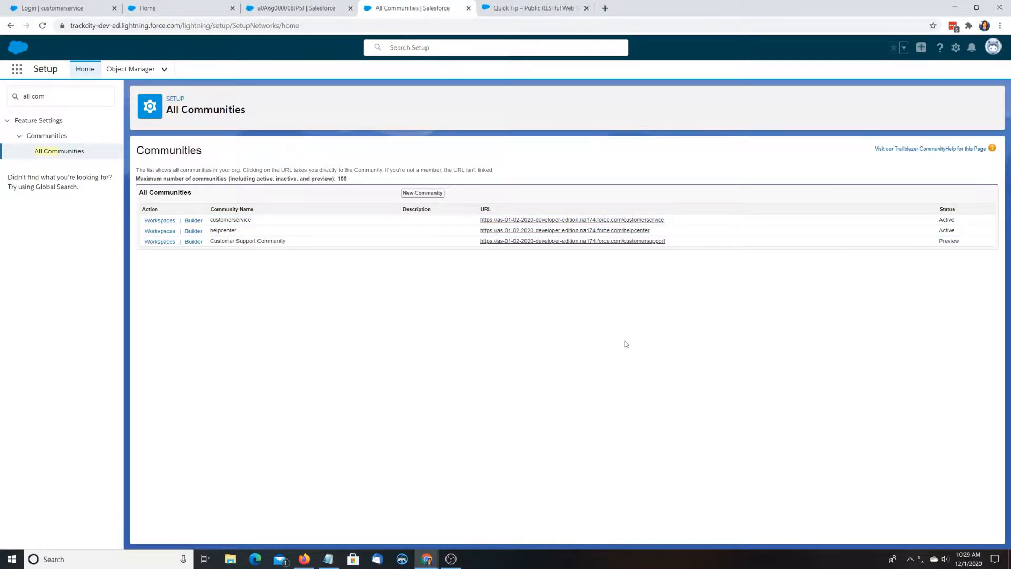
mouse_move(617, 309)
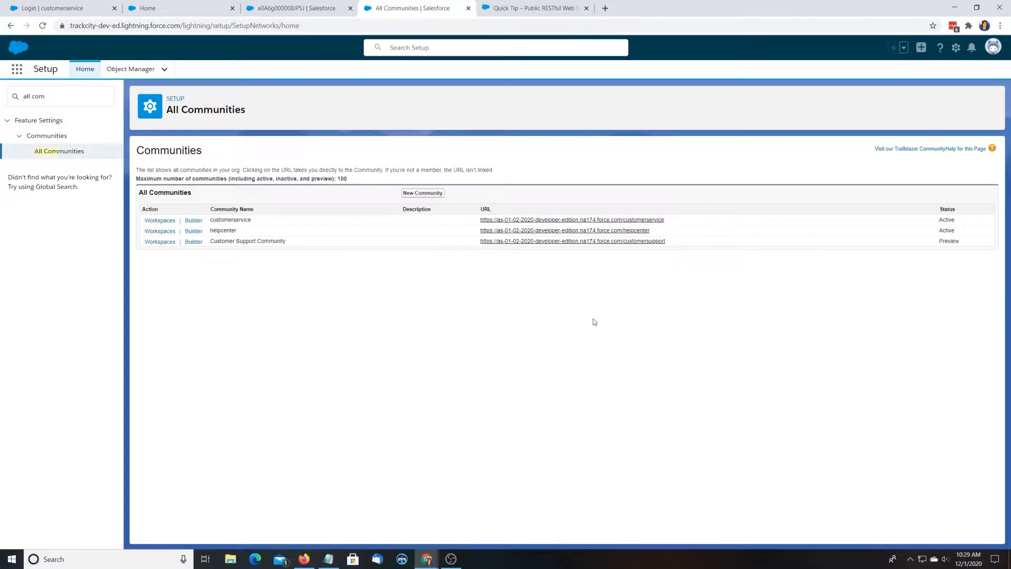
Mark the blog article's title, return to All Communities, and bring up the Notepad setup notes.
left_click(533, 8)
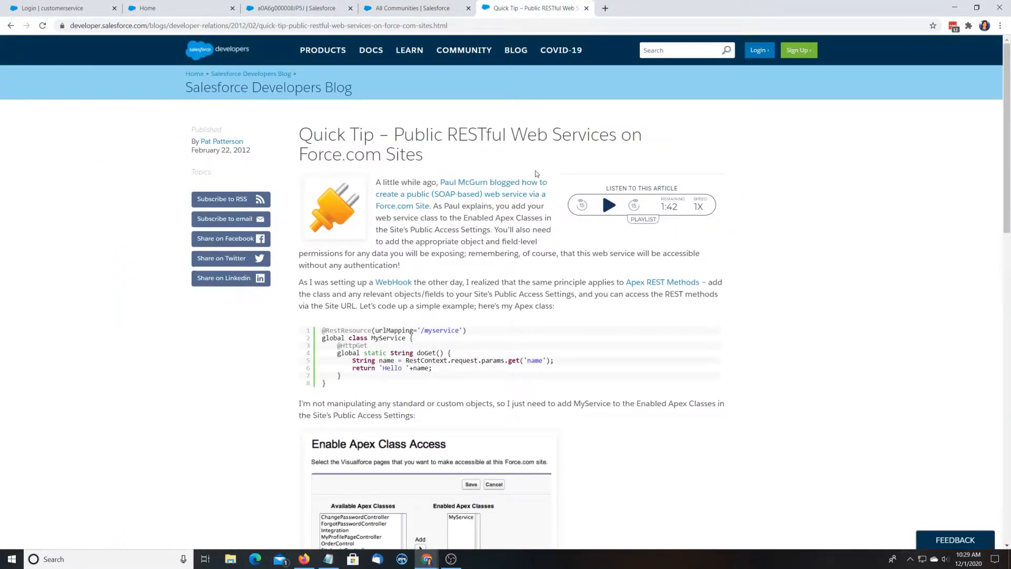
left_click_drag(348, 133, 423, 154)
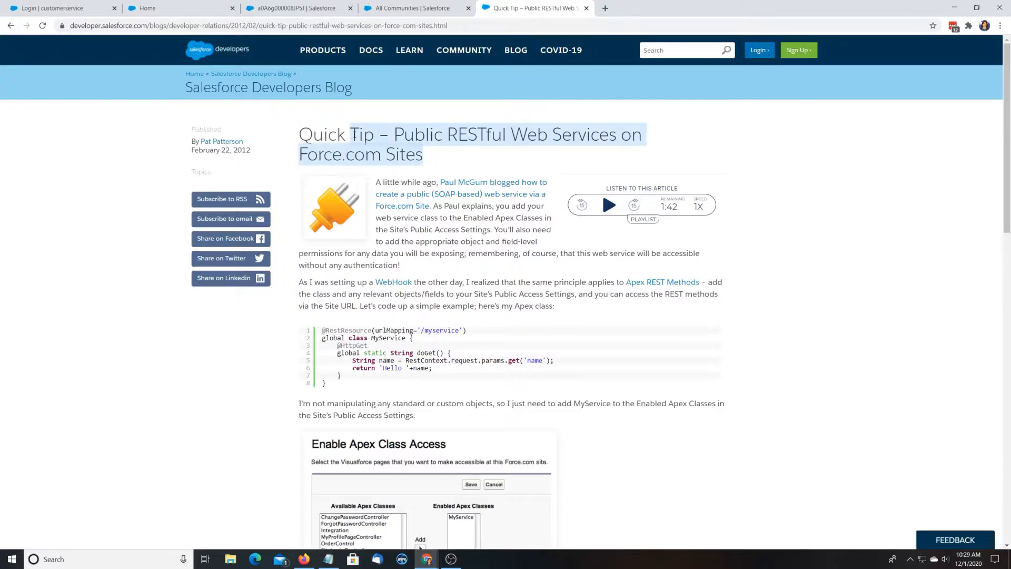
left_click(415, 8)
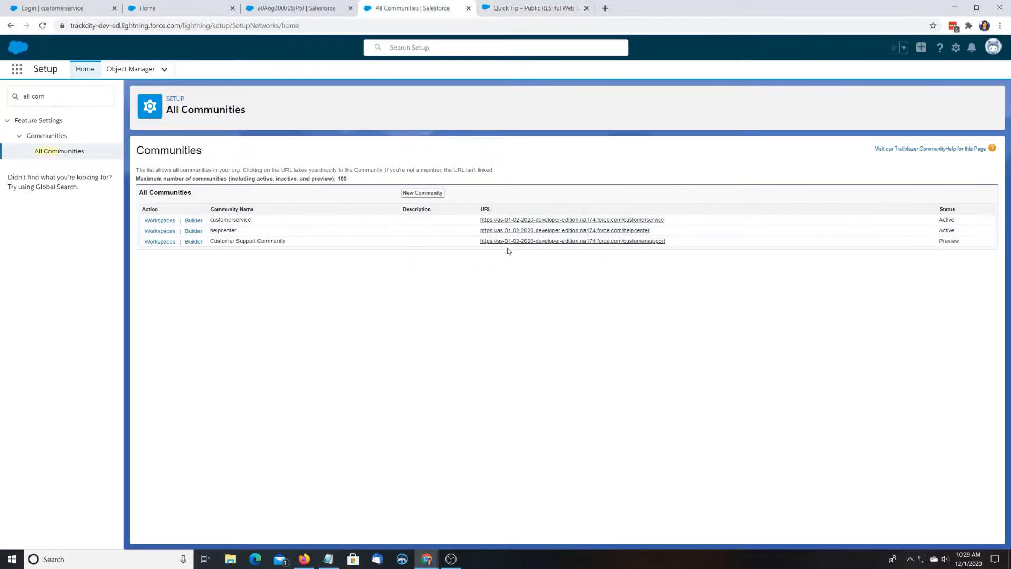
mouse_move(574, 215)
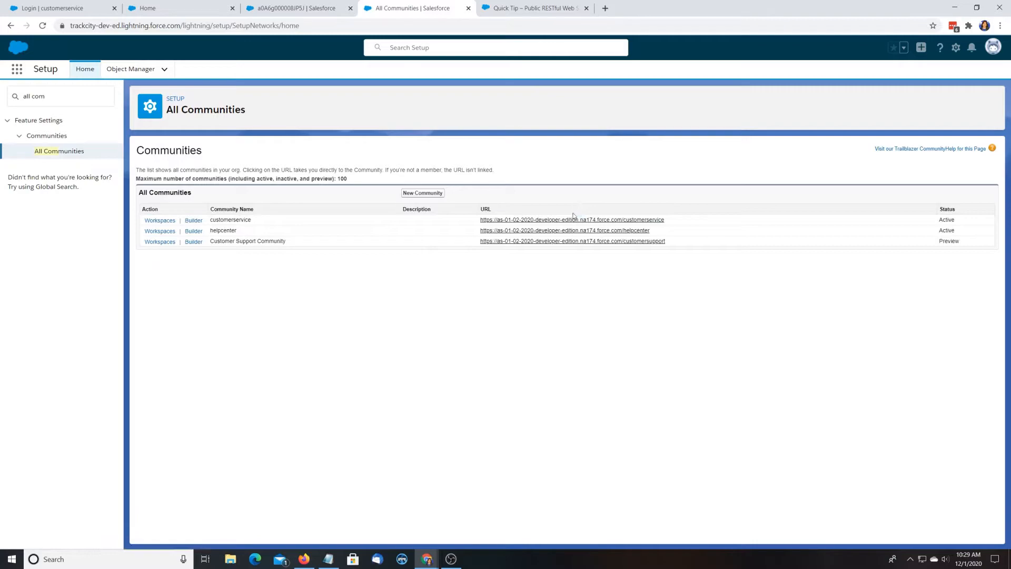
mouse_move(403, 450)
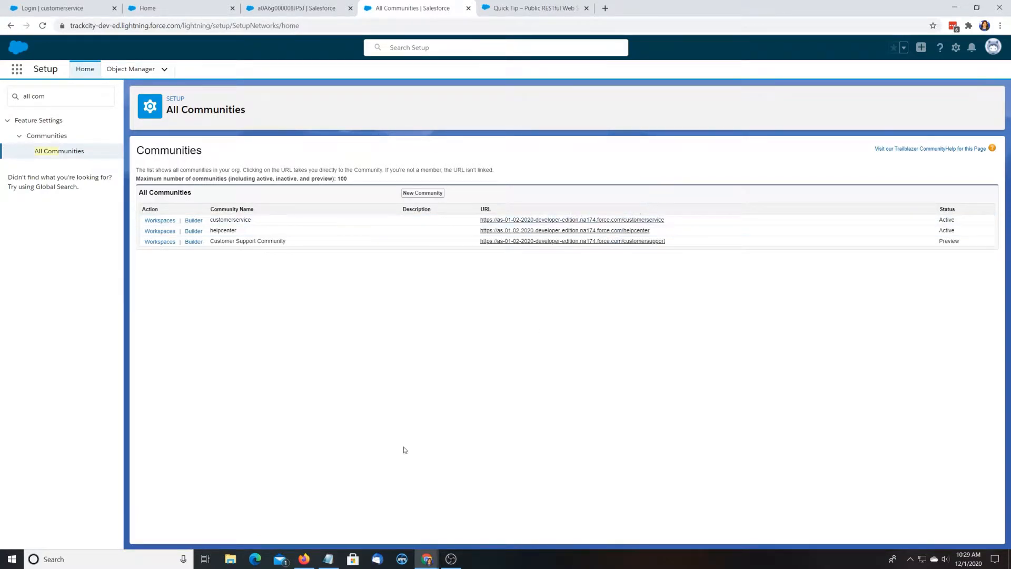
left_click(326, 559)
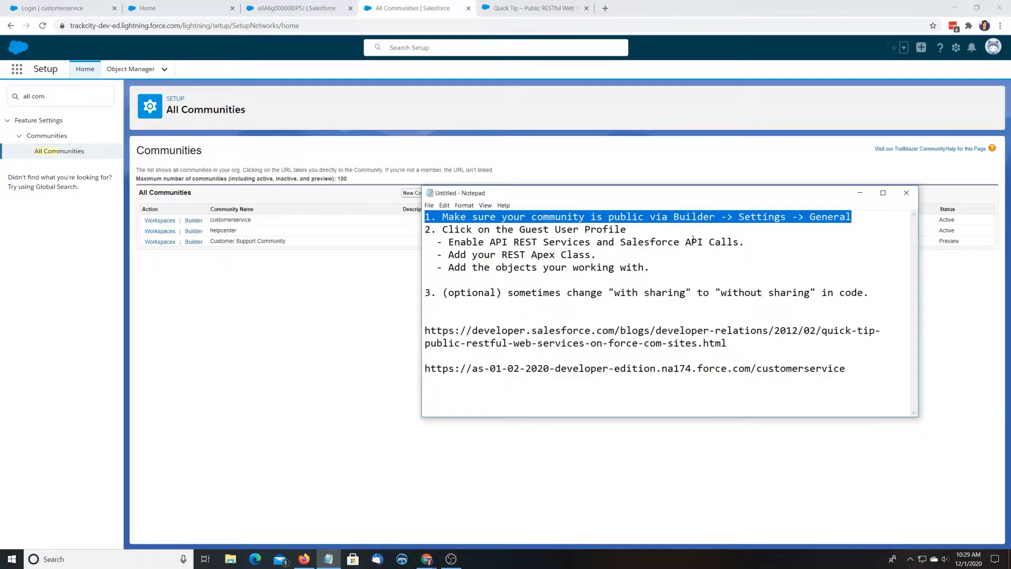
Enter the customerservice Builder's general settings and follow the Guest User Profile link.
left_click(905, 193)
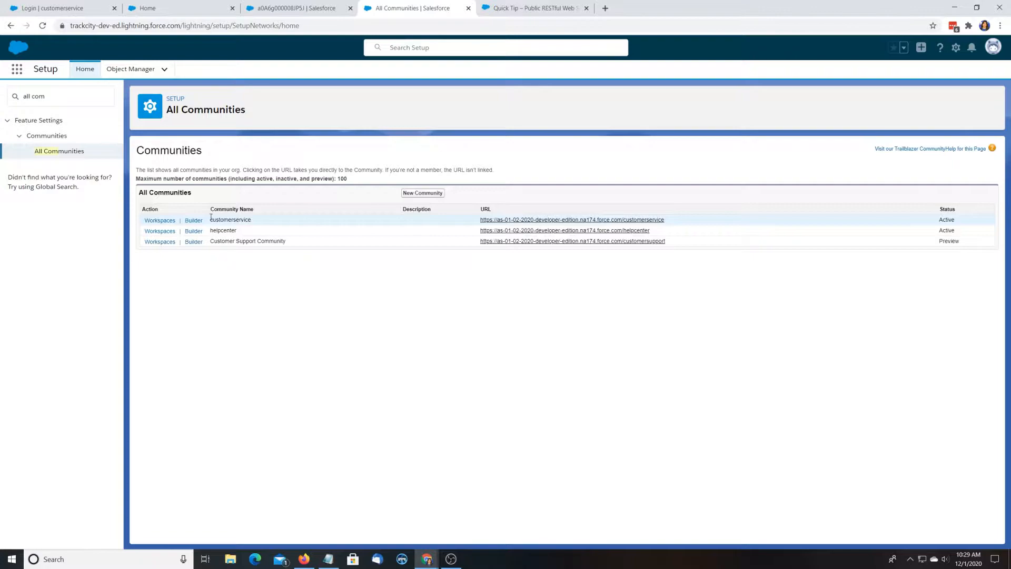
left_click(194, 220)
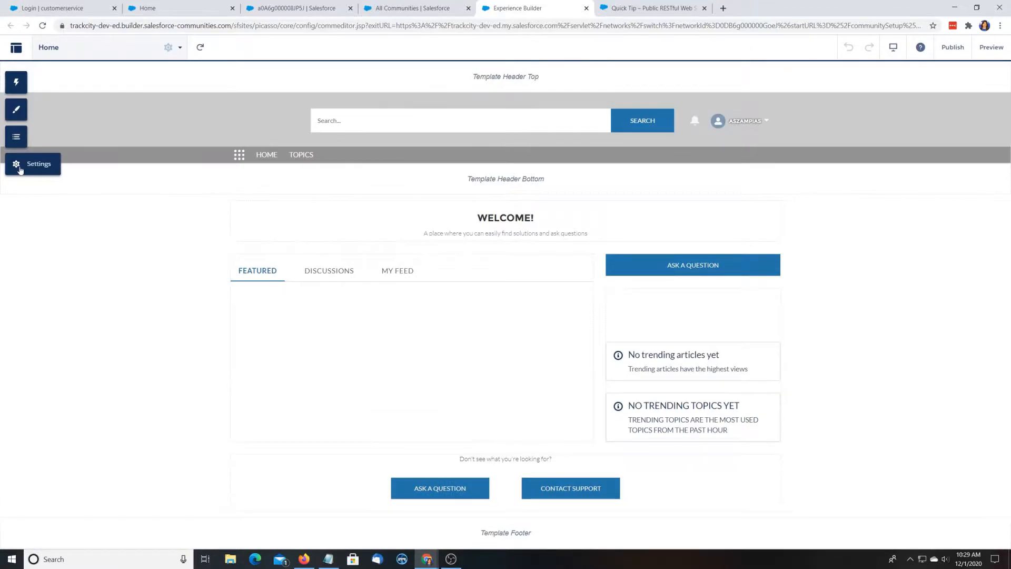
left_click(16, 163)
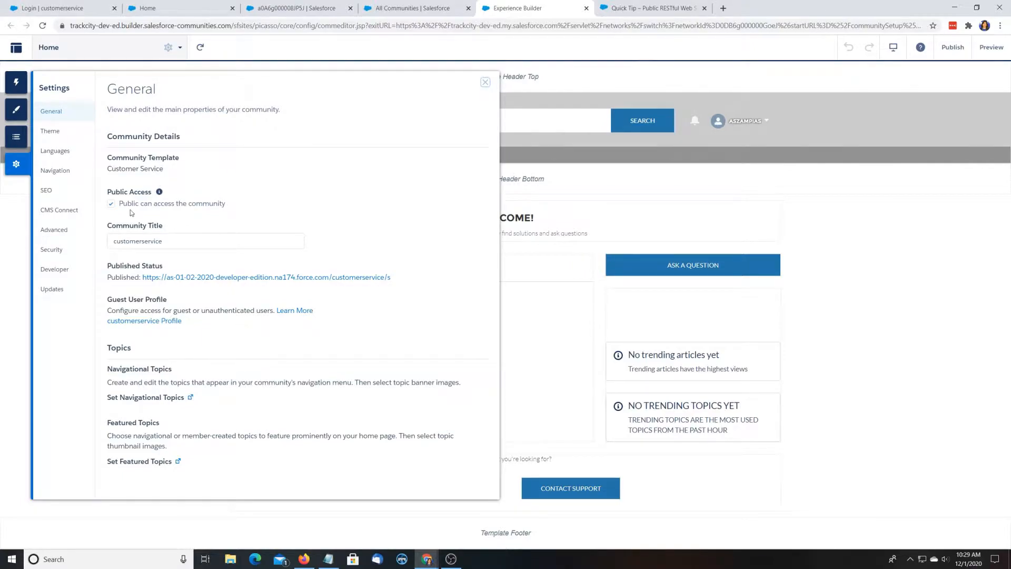
left_click(328, 559)
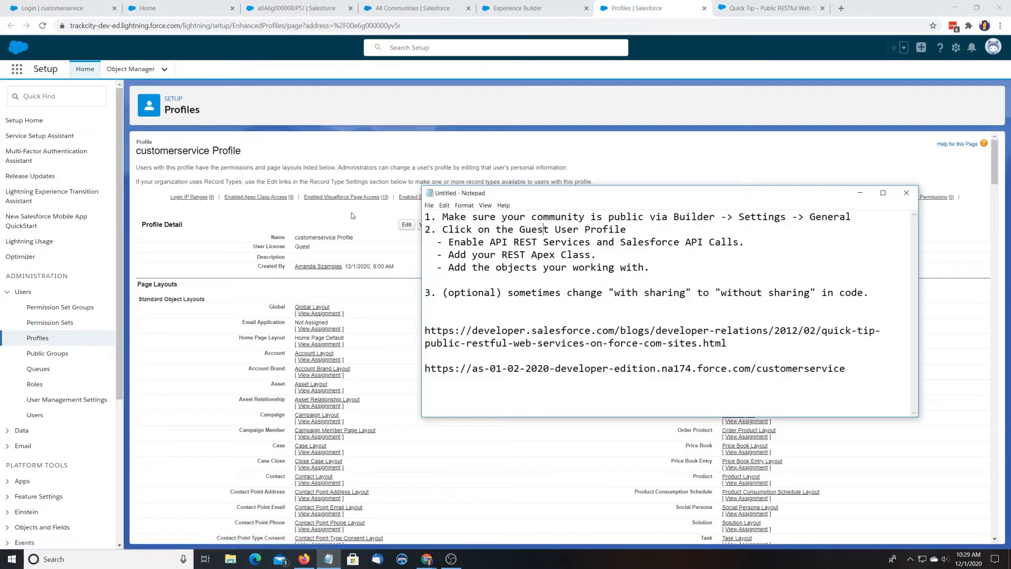
Edit the customerservice guest profile and reach its Custom Object Permissions section.
left_click(905, 191)
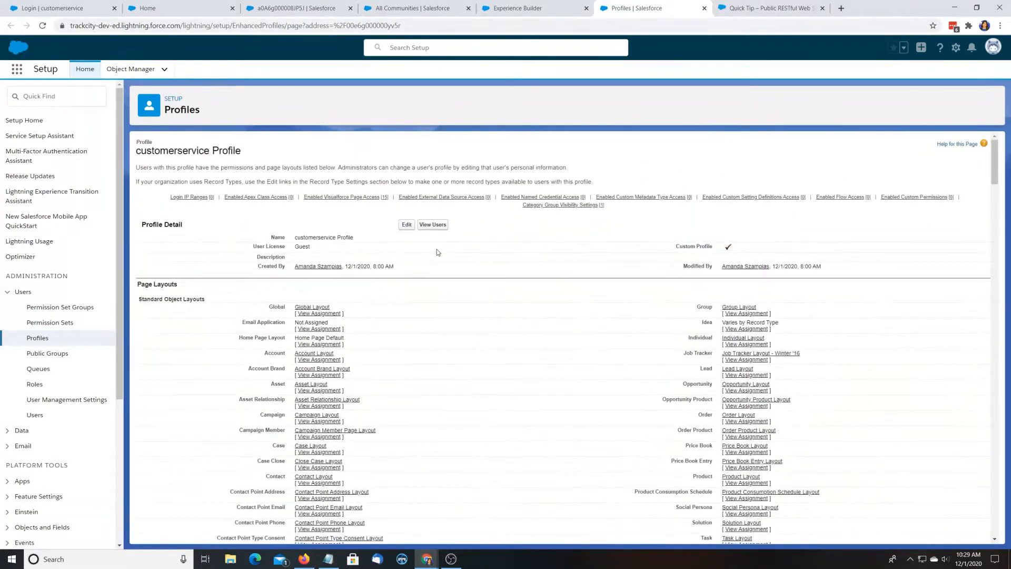
mouse_move(406, 227)
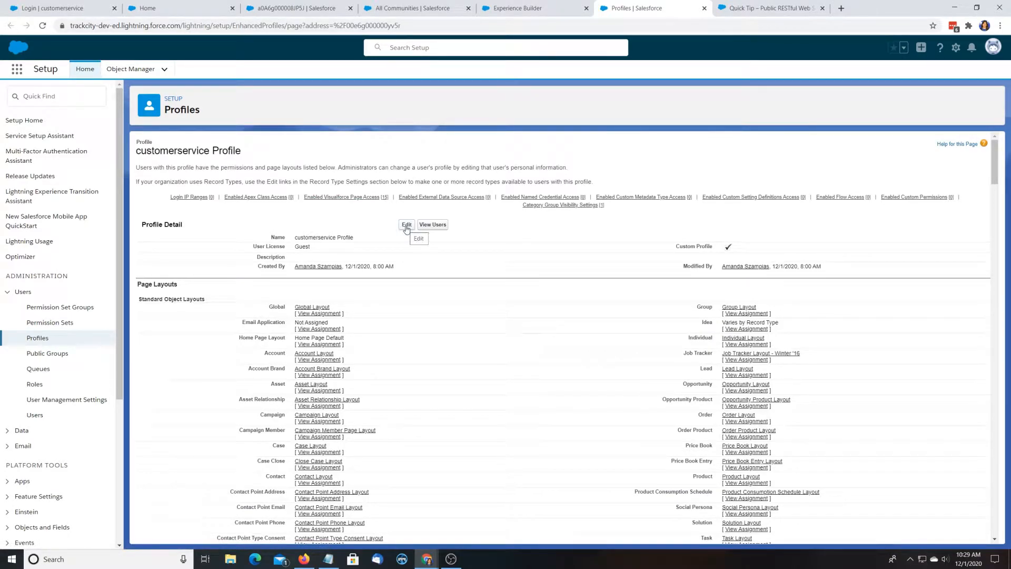
left_click(406, 225)
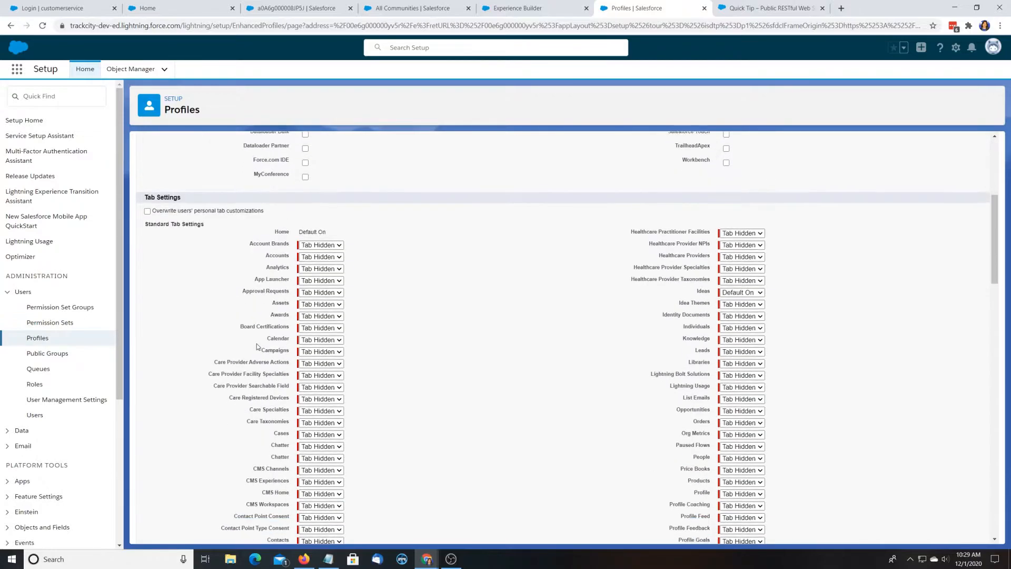
scroll("down", 3)
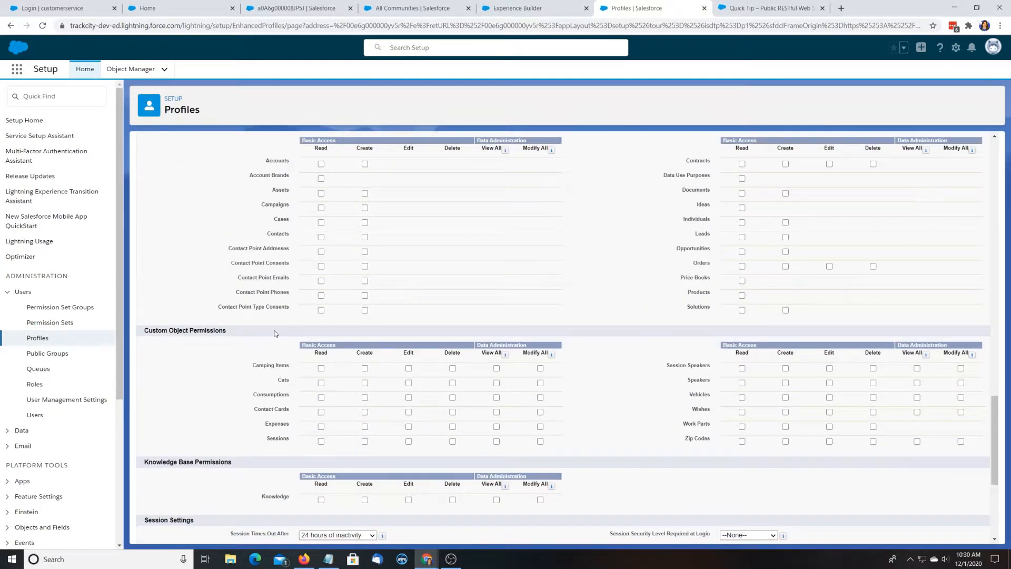
mouse_move(423, 558)
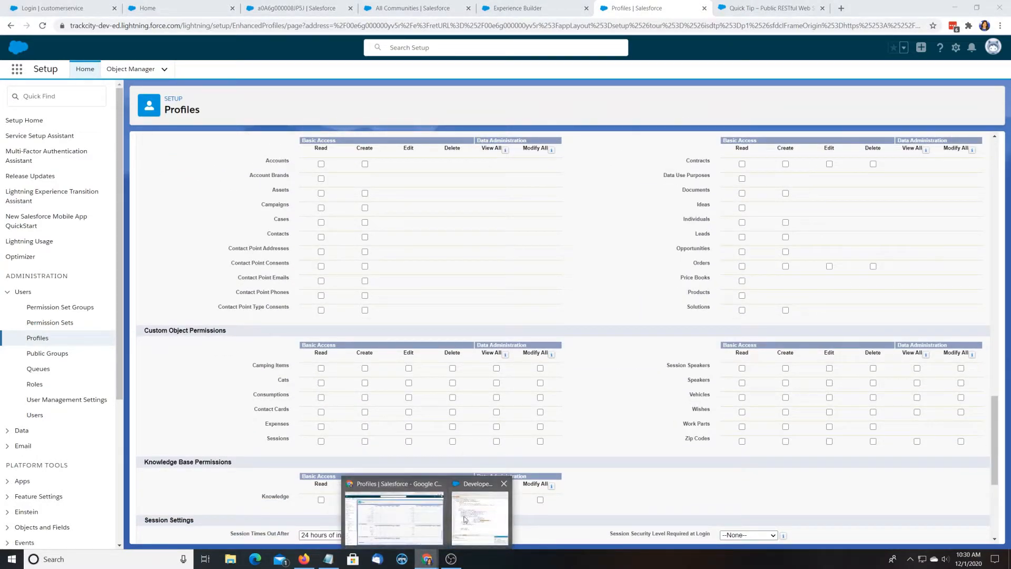
left_click(479, 517)
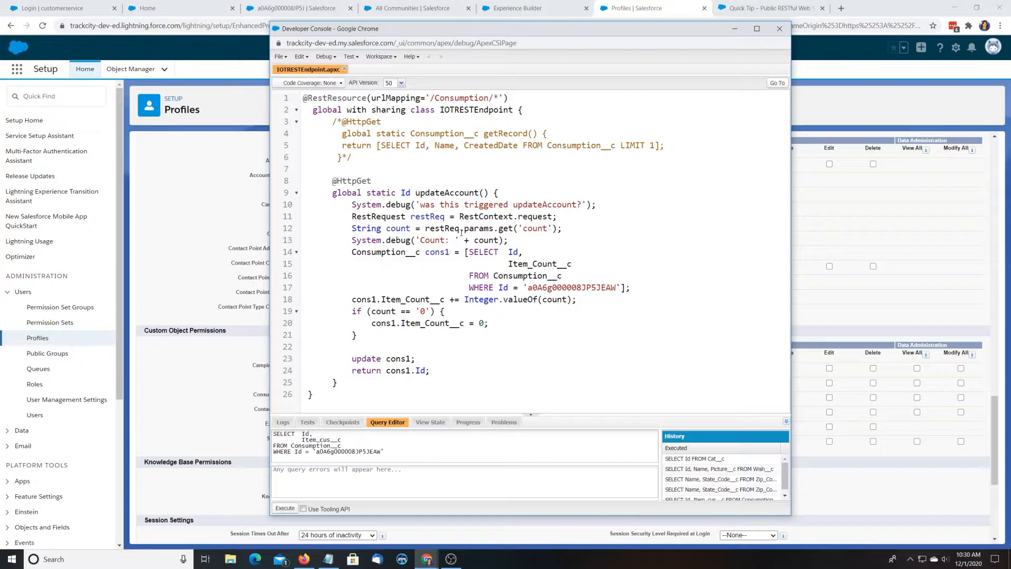
left_click(777, 28)
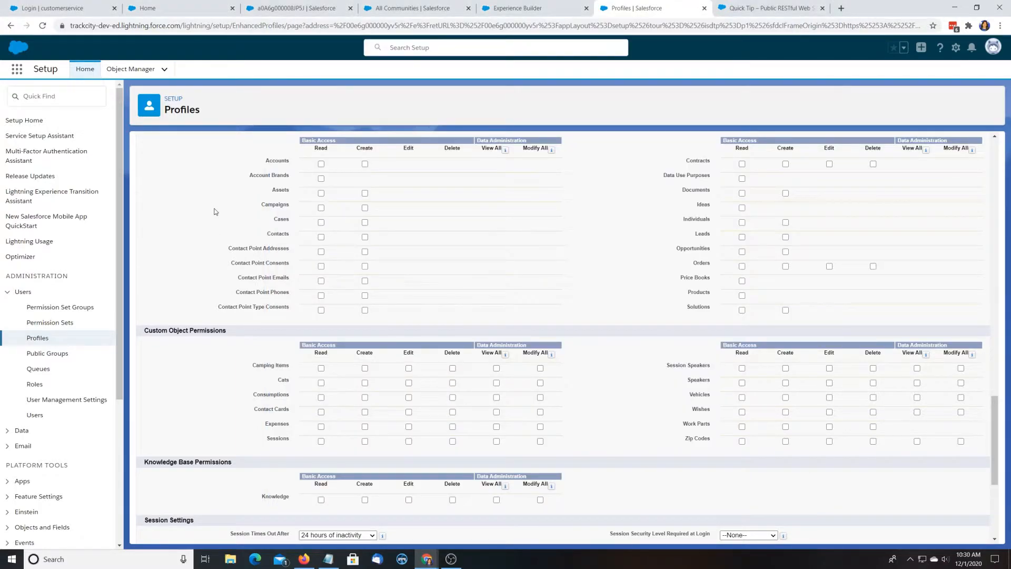
Grant full Consumption object permissions, save the profile, and mark the notes' first step done.
type("Consumption")
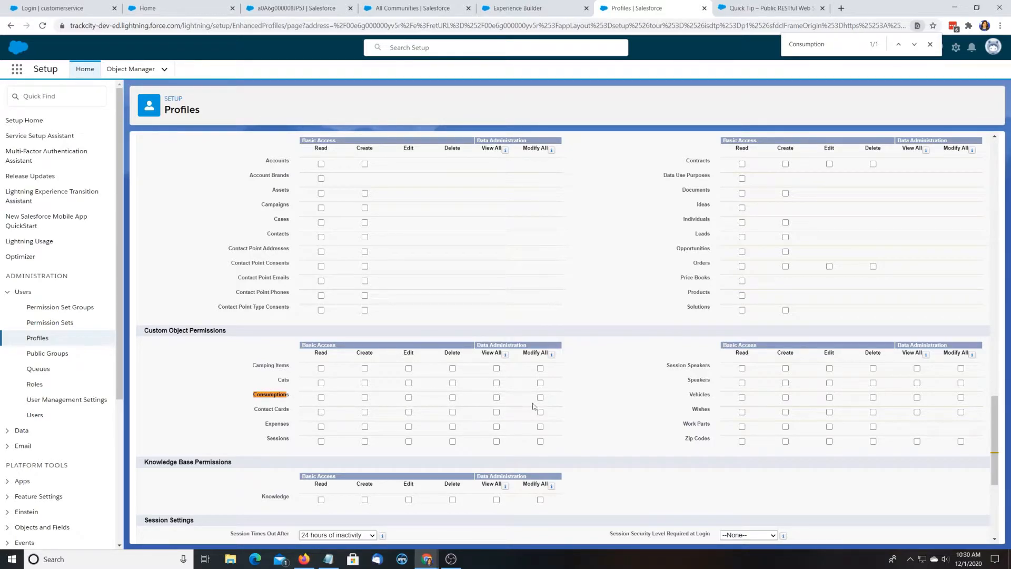
mouse_move(304, 405)
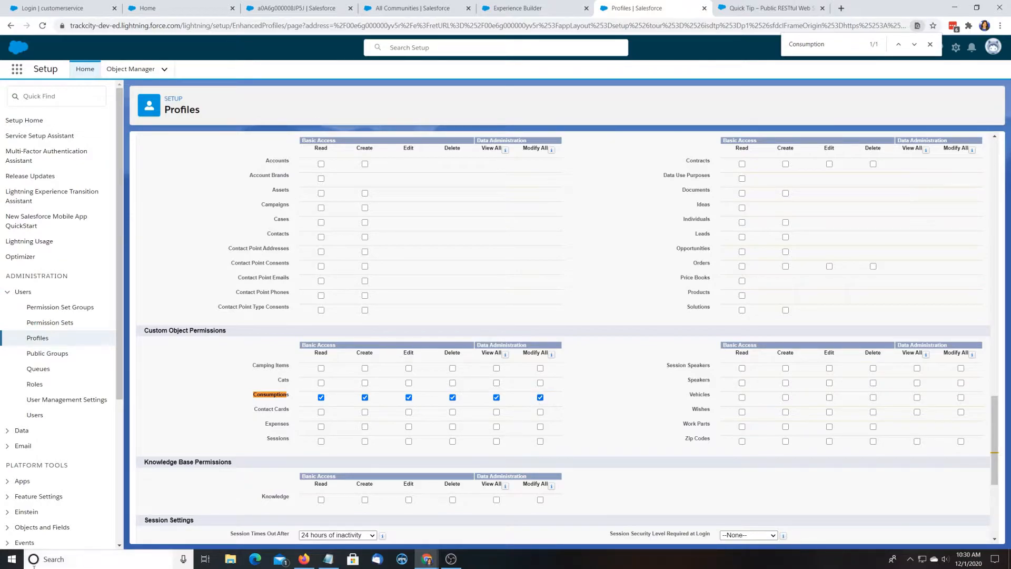
mouse_move(320, 383)
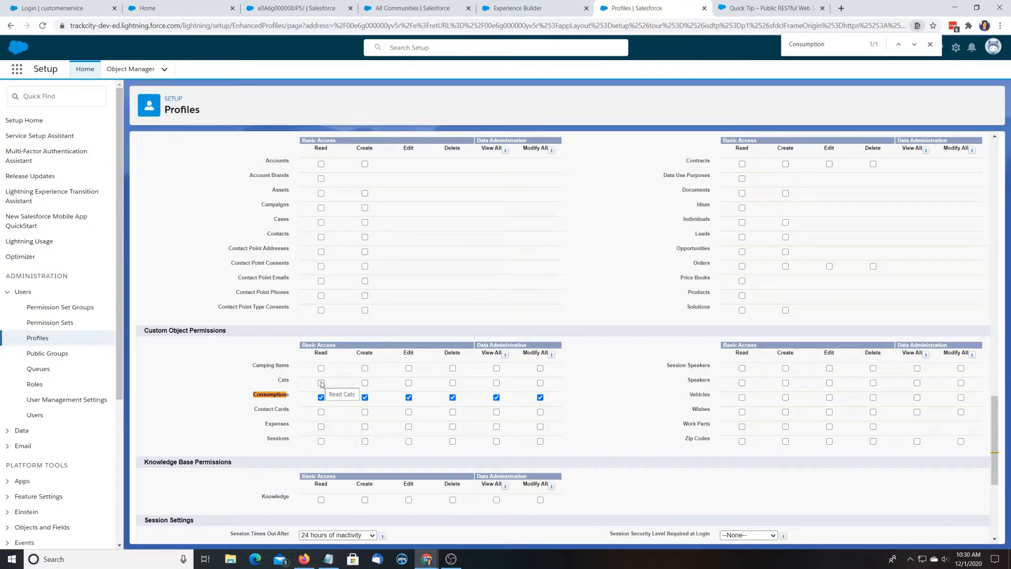
scroll("down", 3)
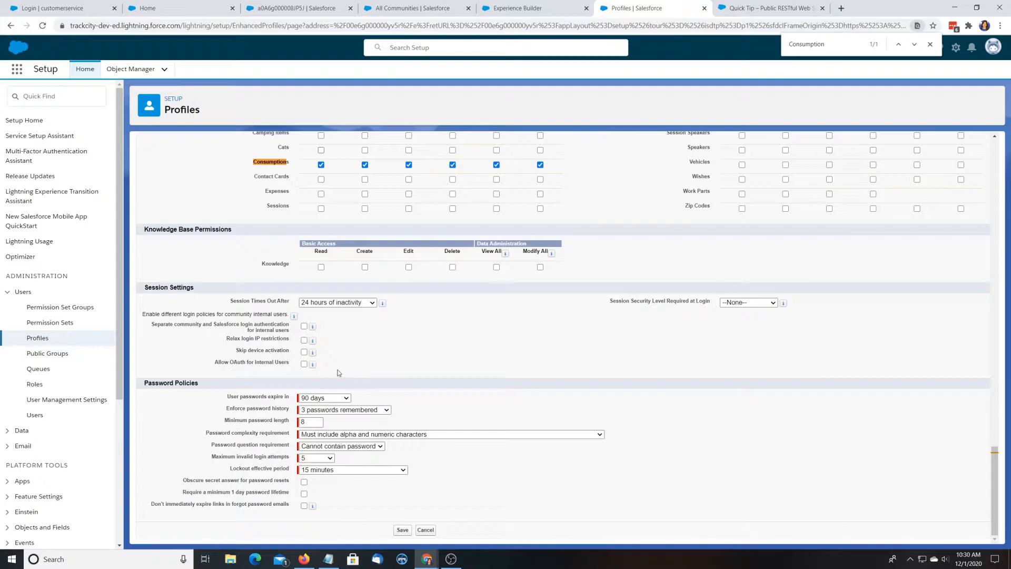
scroll("up", 3)
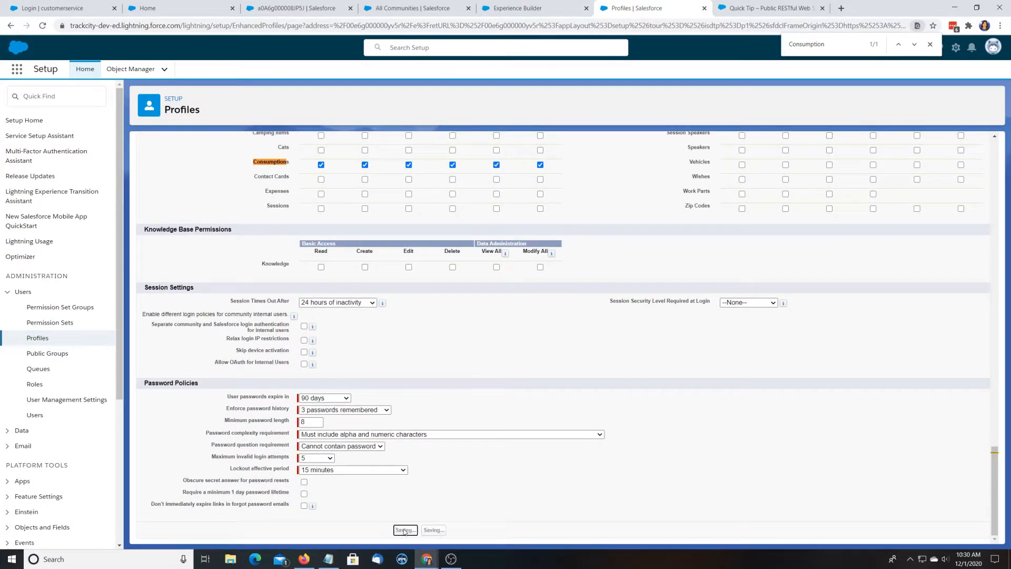
left_click(404, 529)
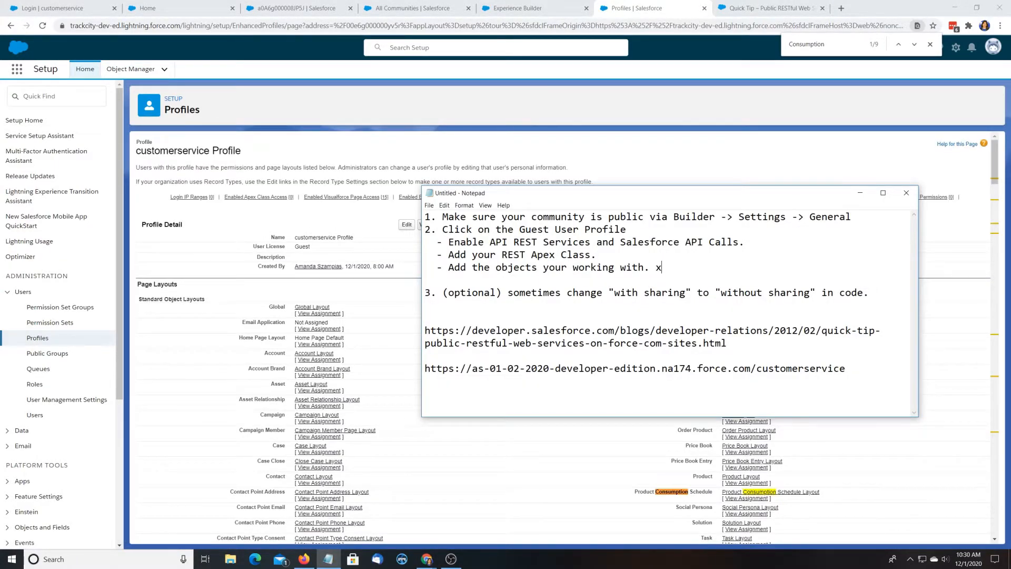
type("x")
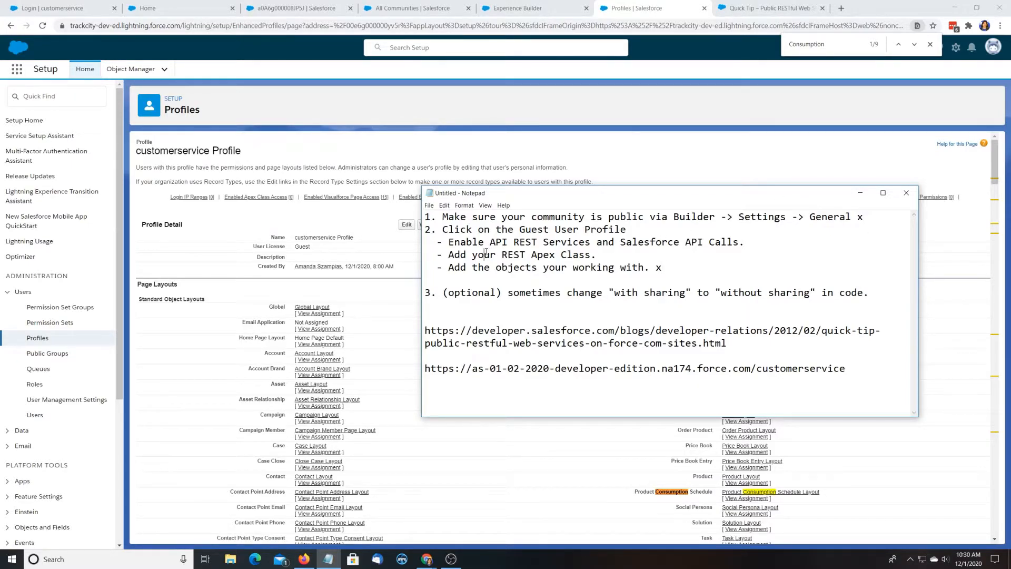
left_click(905, 192)
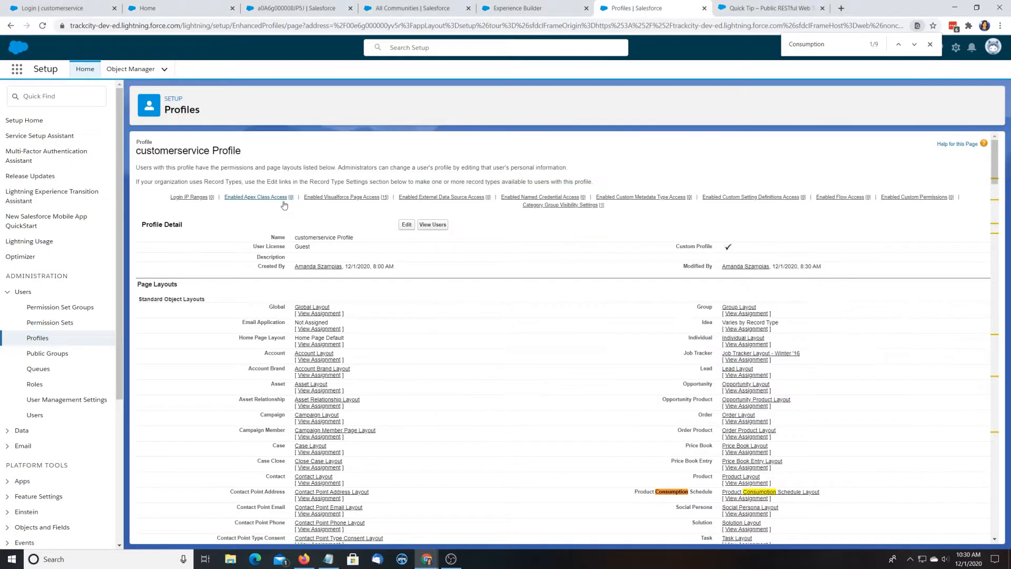
Enable the IOTRESTEndpoint Apex class for the profile and review its other access sections.
left_click(255, 196)
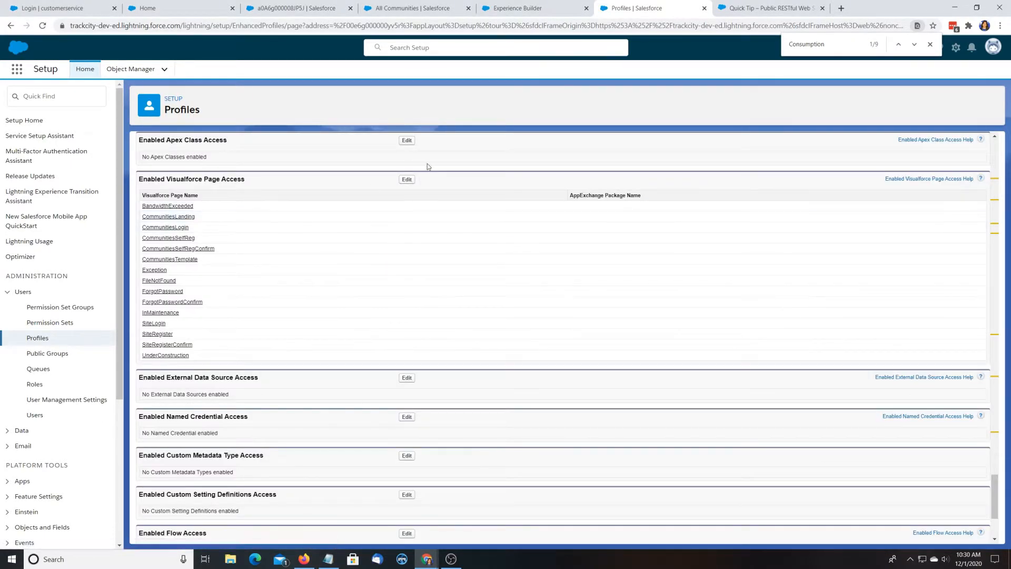
mouse_move(360, 212)
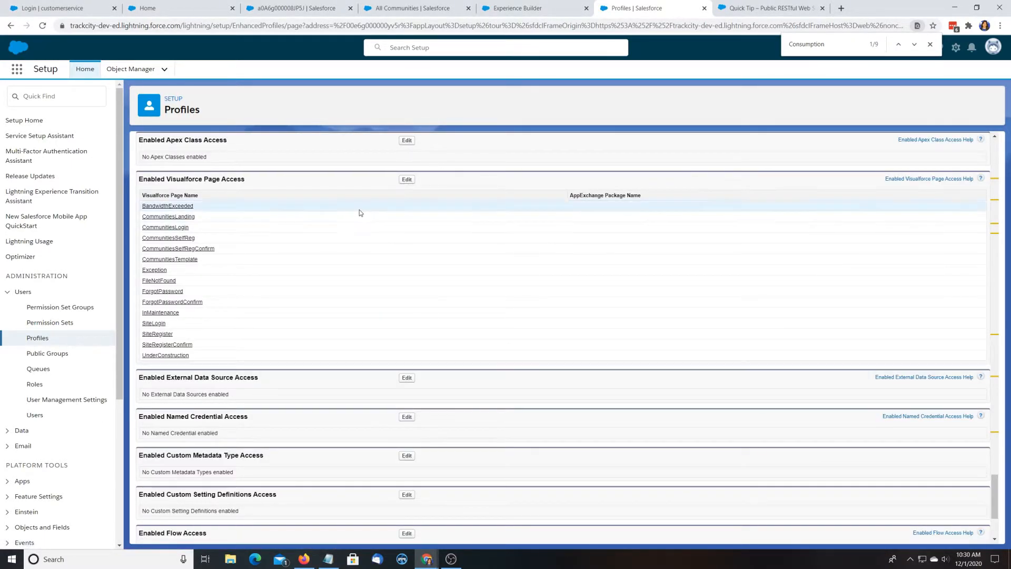
left_click(407, 140)
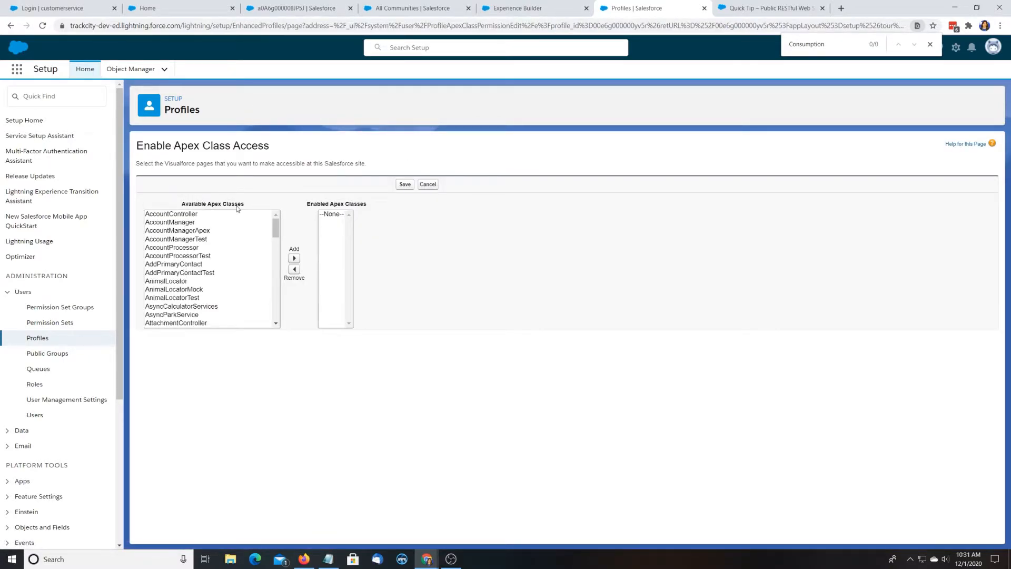
mouse_move(229, 253)
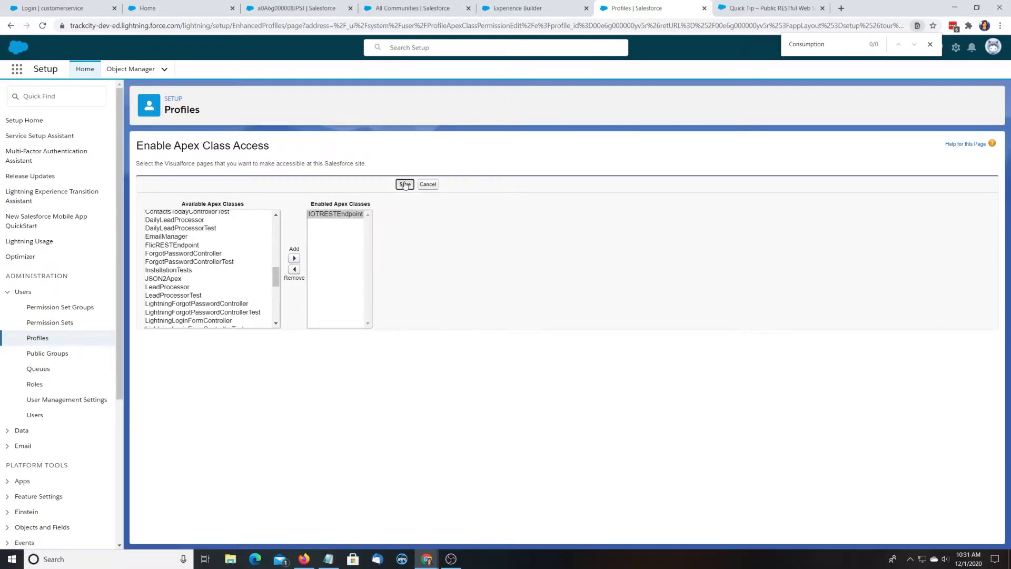
left_click(404, 184)
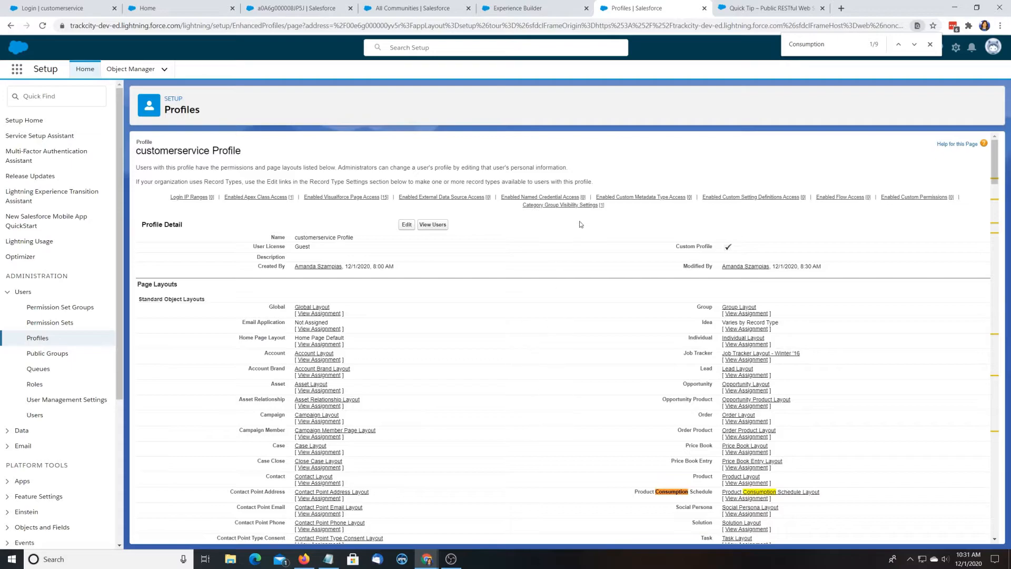
left_click(442, 197)
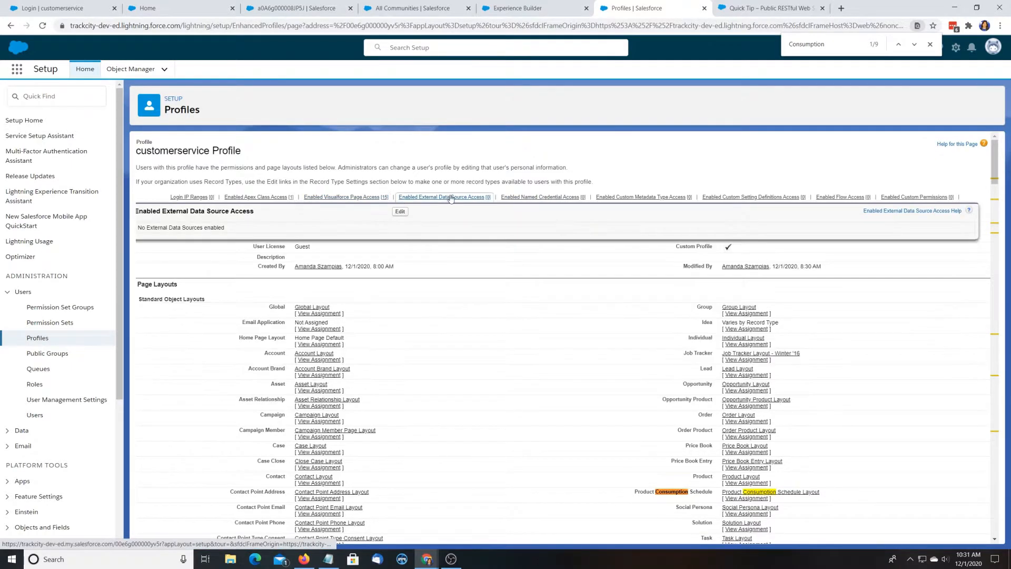
left_click(640, 196)
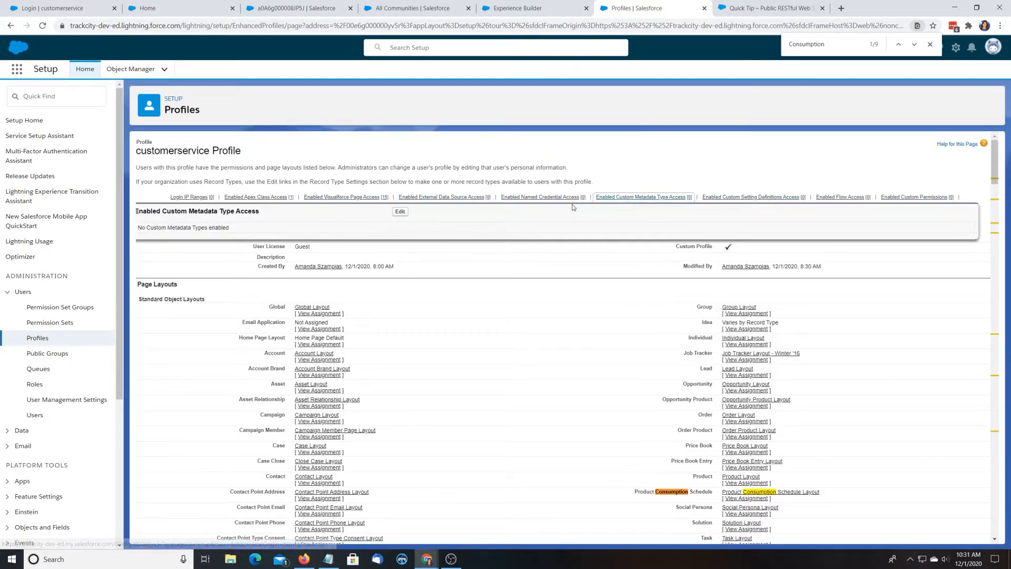
left_click(189, 196)
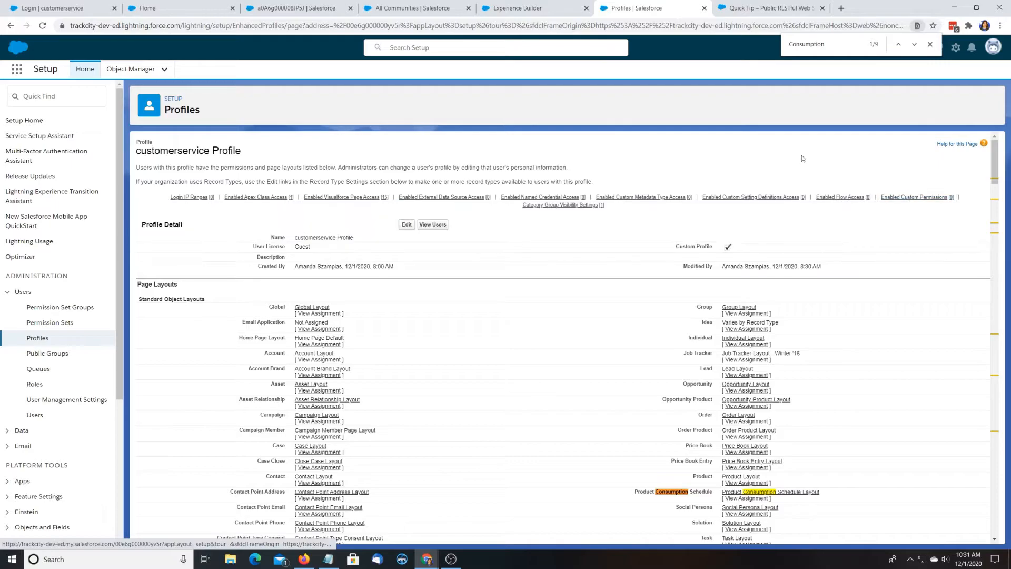
scroll("down", 3)
type("REST")
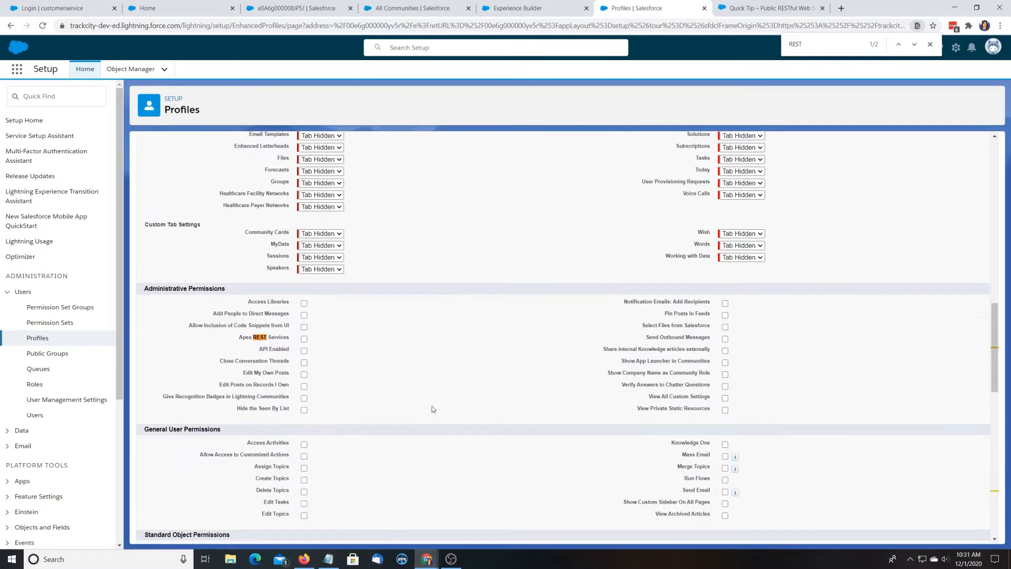
Tick Apex REST Services and API Enabled under Administrative Permissions.
left_click(303, 339)
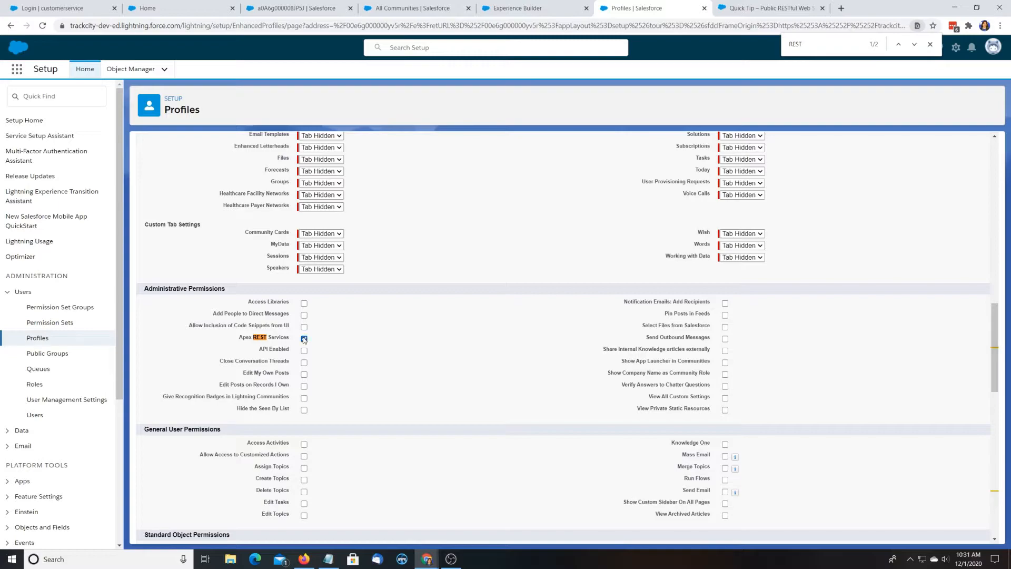
left_click(303, 350)
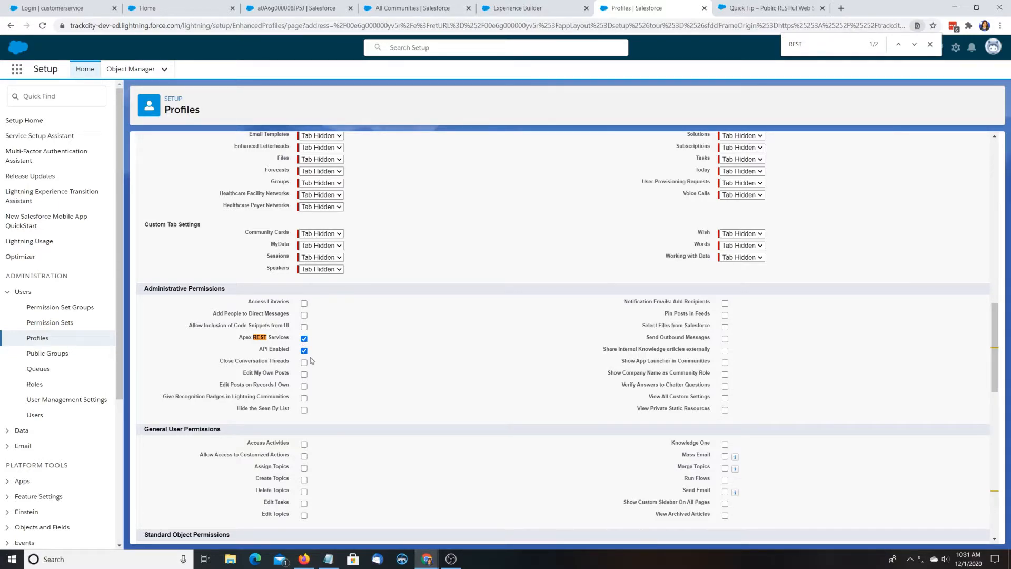
mouse_move(545, 384)
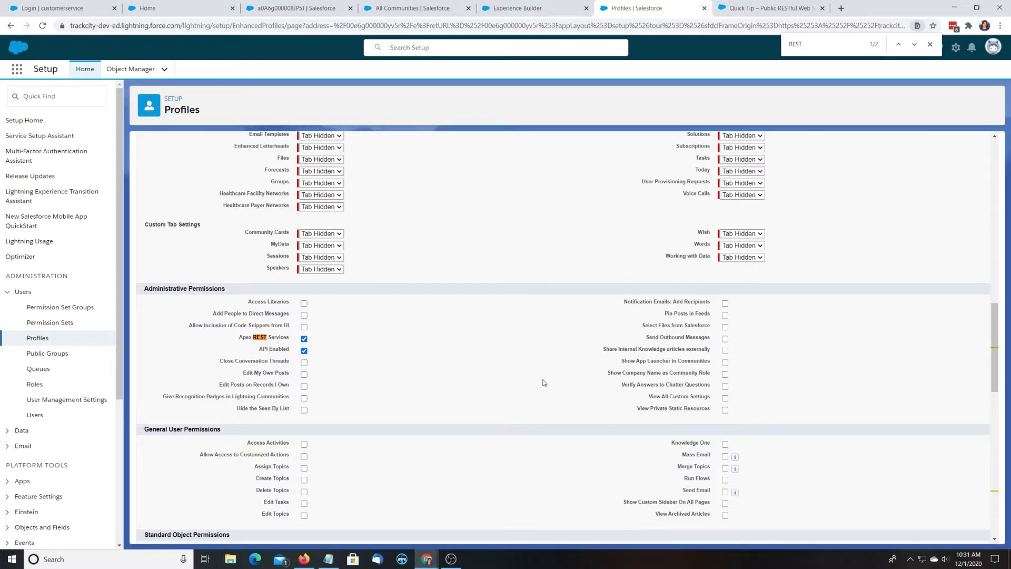
scroll("down", 3)
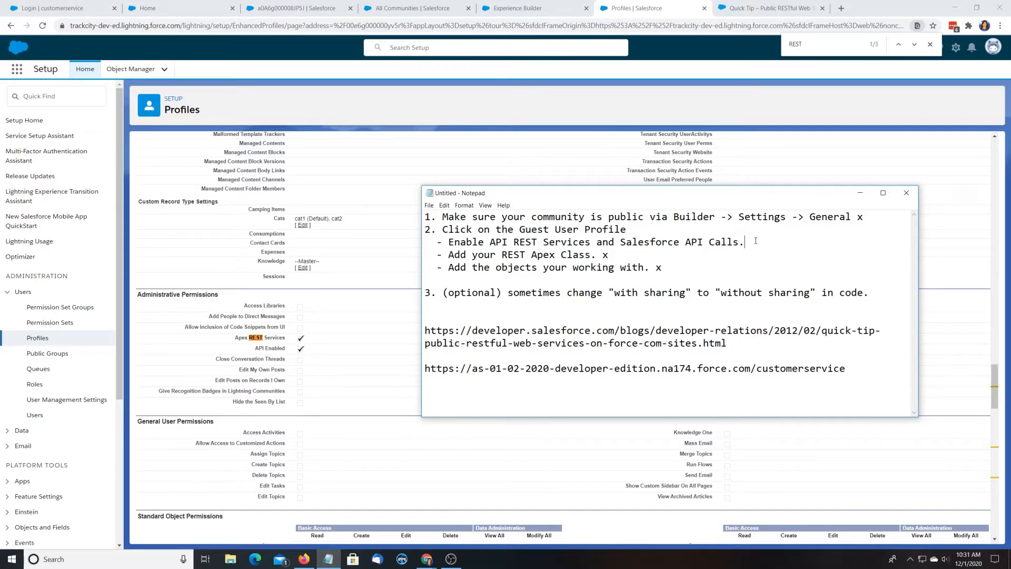
Mark the API permissions step done and copy the community site URL for an incognito window.
type("x")
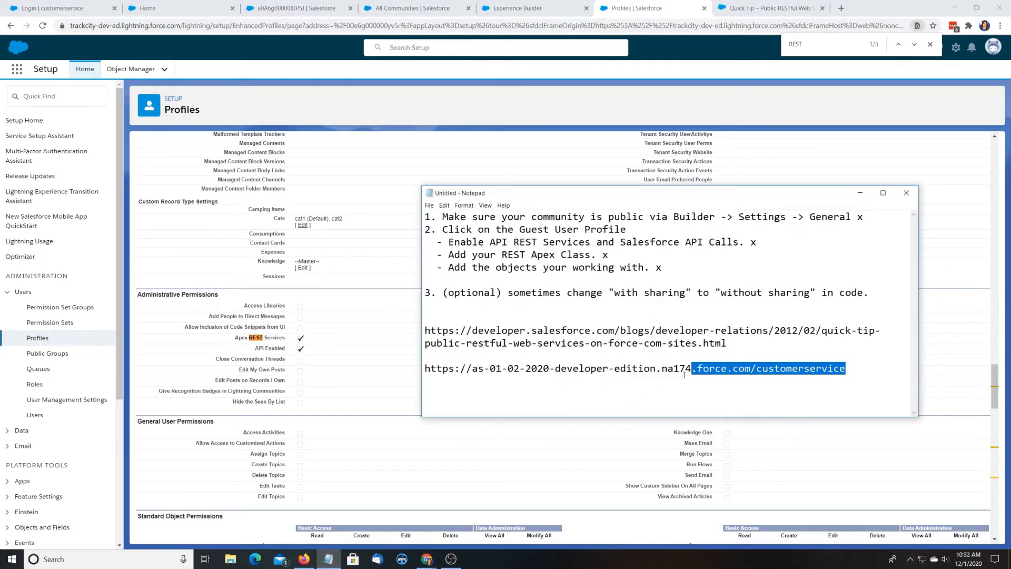
right_click(633, 368)
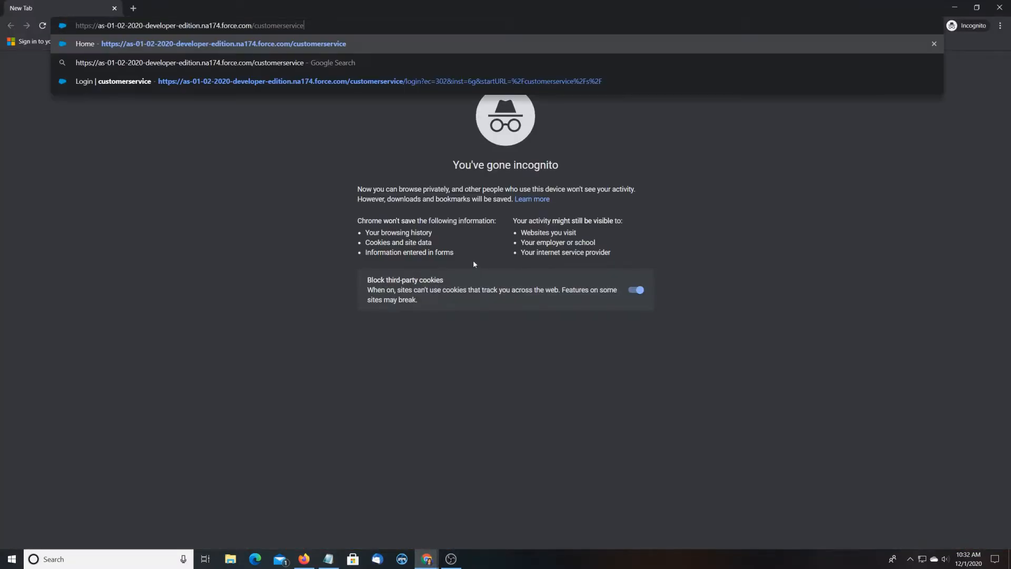
Load the community, then request services/apexrest/Consumption?count=5 to get a record ID back.
key("Enter")
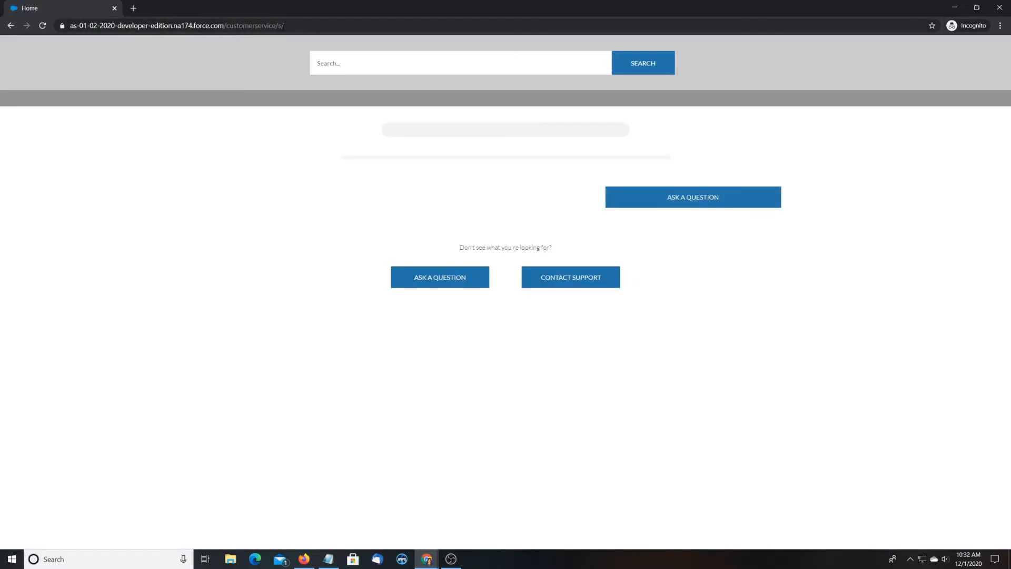
left_click(174, 25)
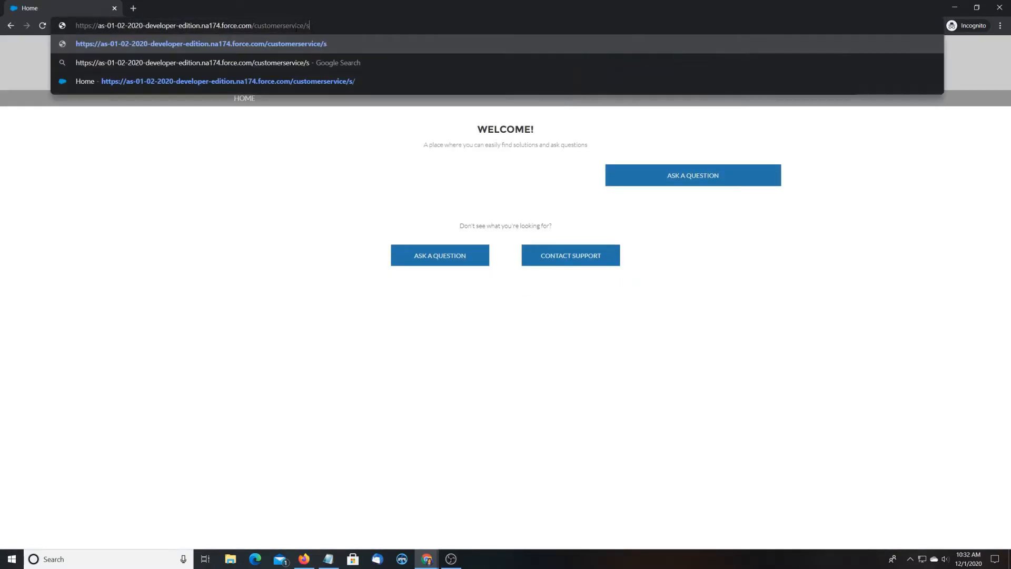
type("Consumptio")
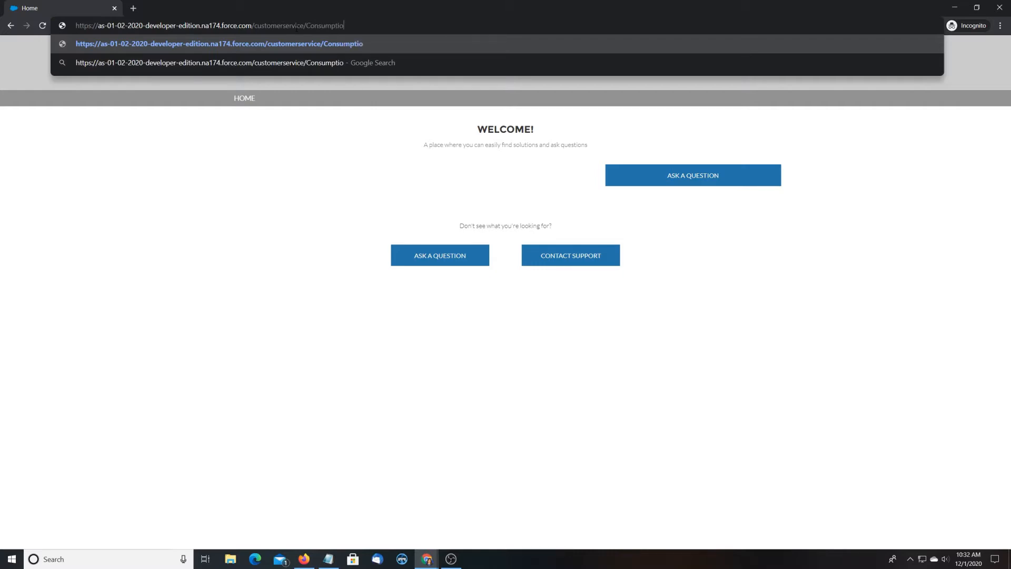
type("n/")
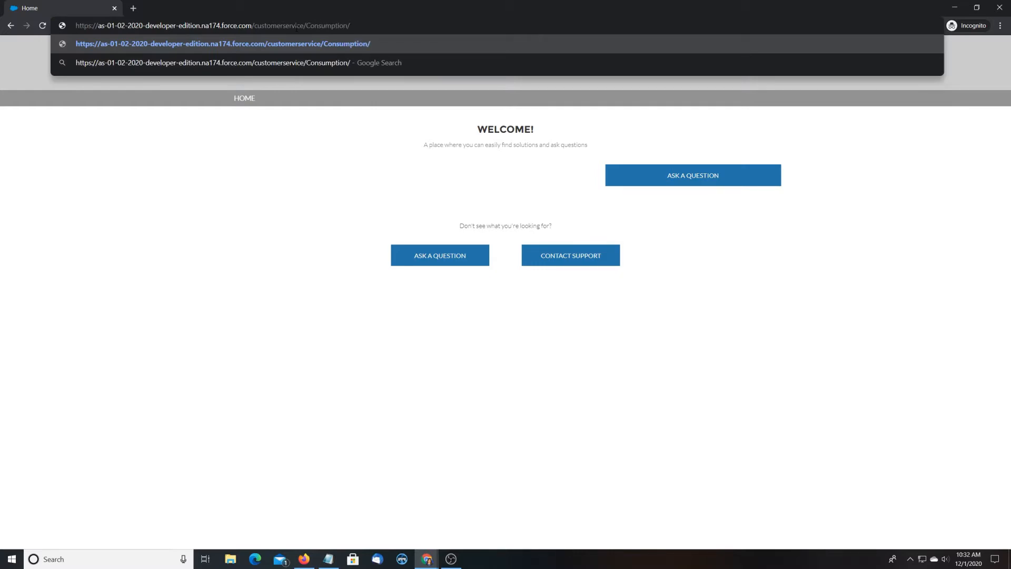
type("?count")
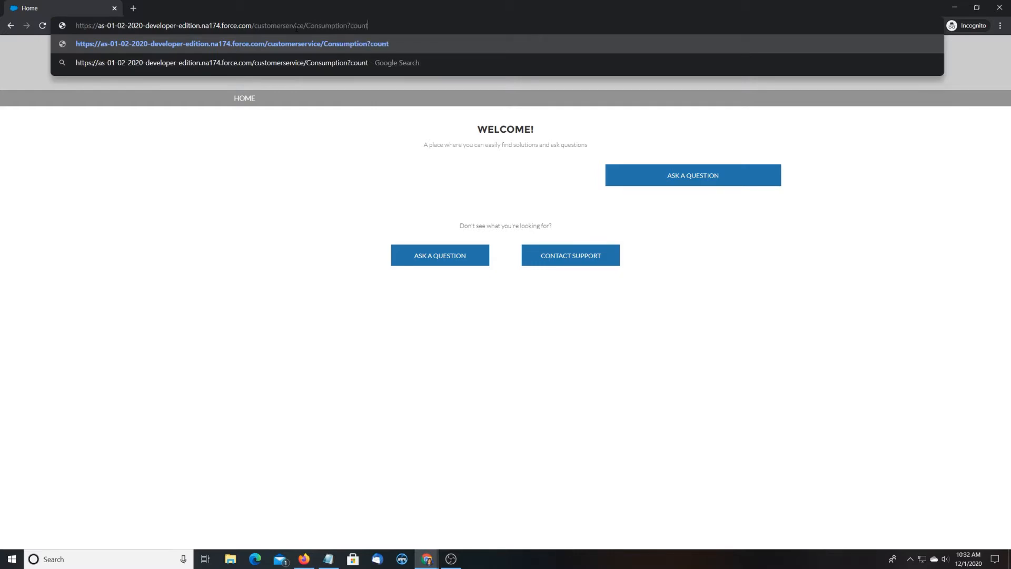
type("=5")
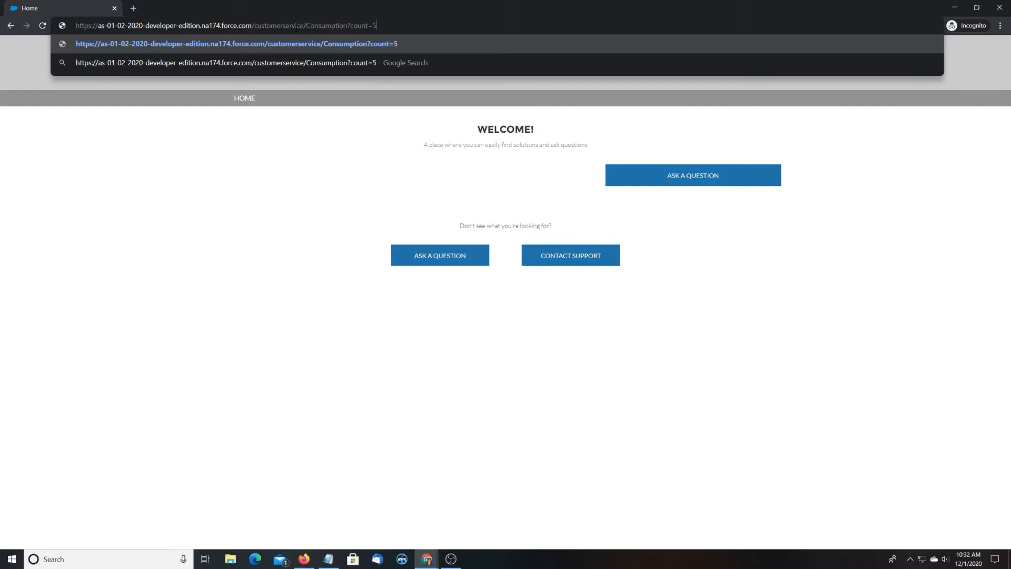
key("Enter")
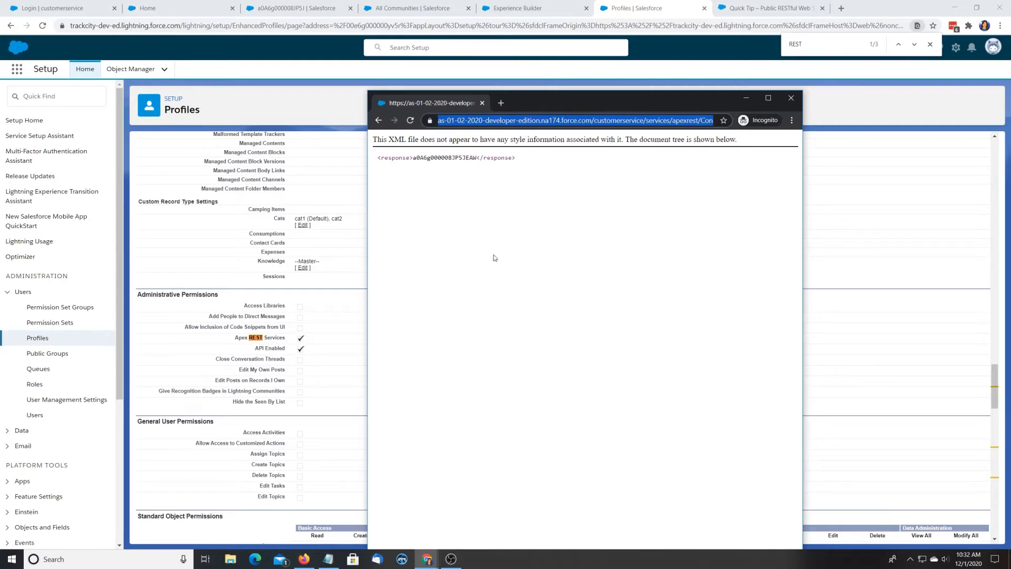
Record the full apexrest Consumption?count=5 URL in the notes and view the Consumption record showing Item Count 5.
left_click(326, 558)
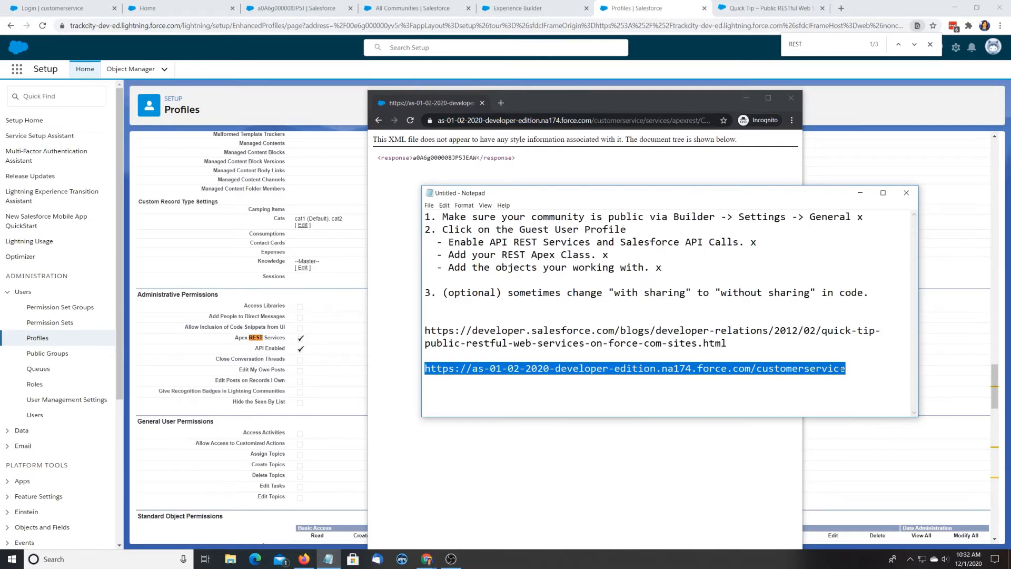
type("https://as-01-02-2020-developer-edition.na174.force.com/customerservice/services/apexrest/Consumption?count=5")
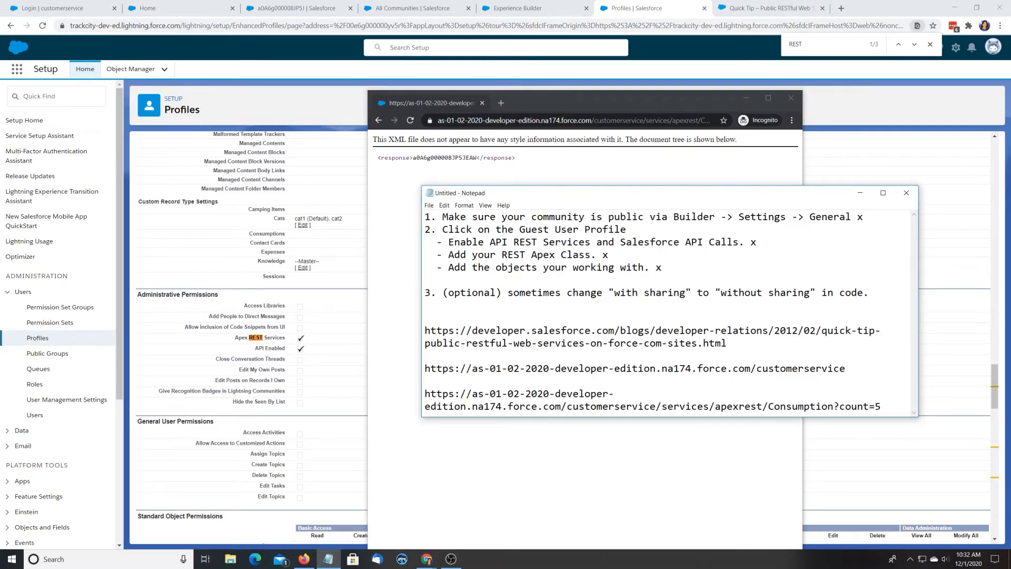
scroll("down", 3)
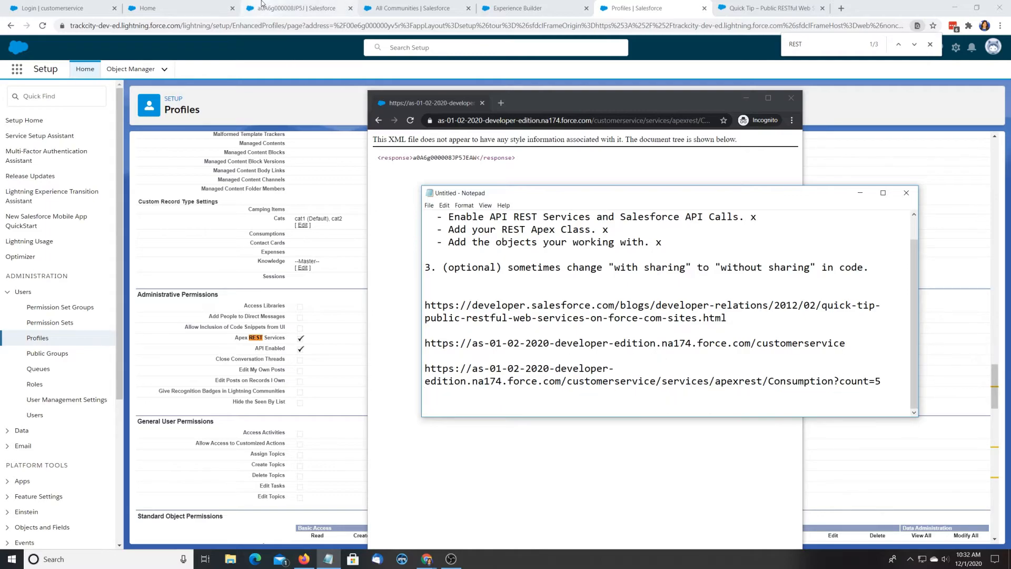
left_click(301, 8)
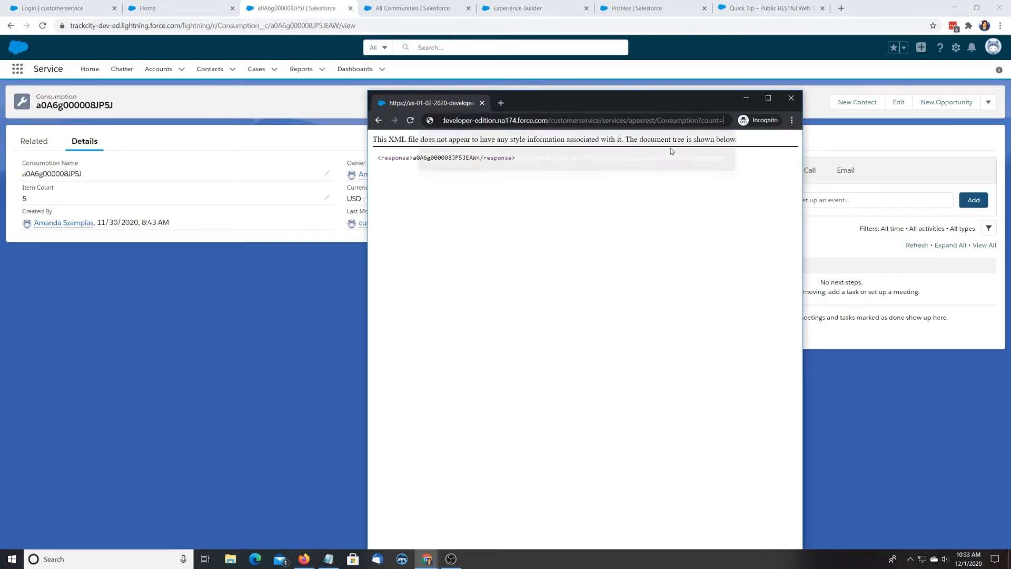
Call the public endpoint with count=0 so the Consumption record's Item Count resets to 0.
left_click(601, 120)
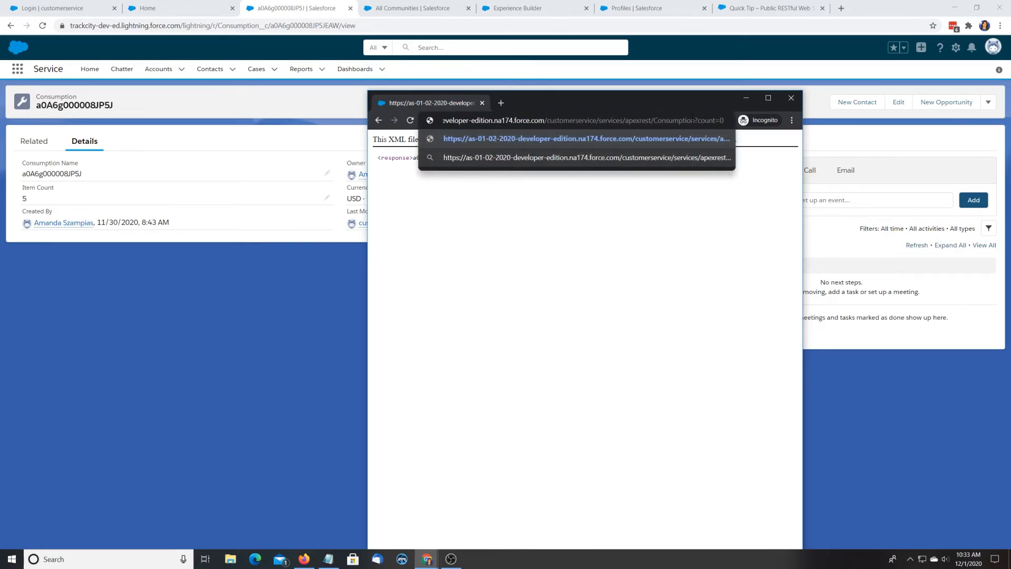
left_click(790, 98)
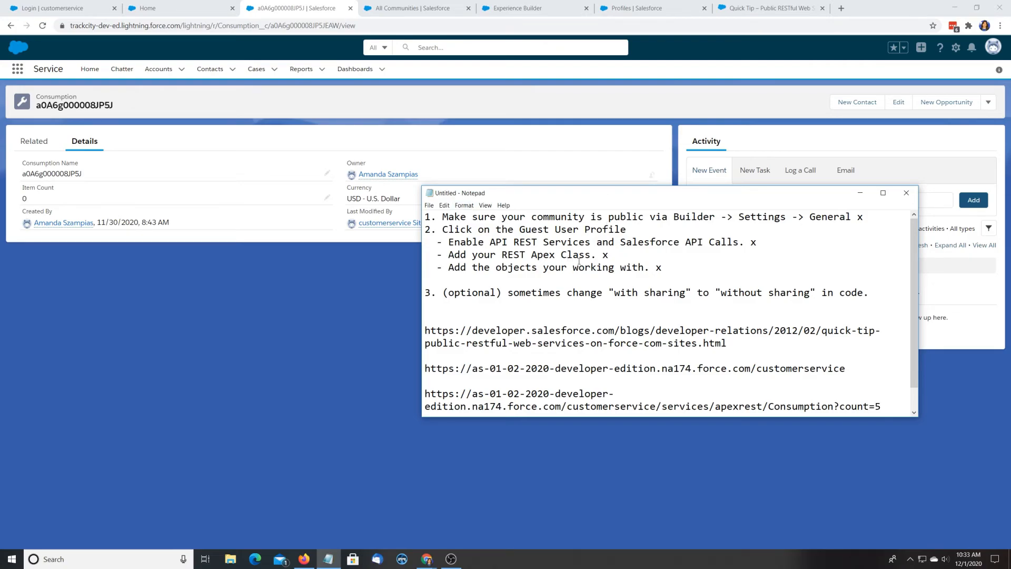
Highlight the 'REST Apex' note, then select the sharing keyword in the IOTRESTEndpoint class declaration.
left_click_drag(465, 241, 596, 266)
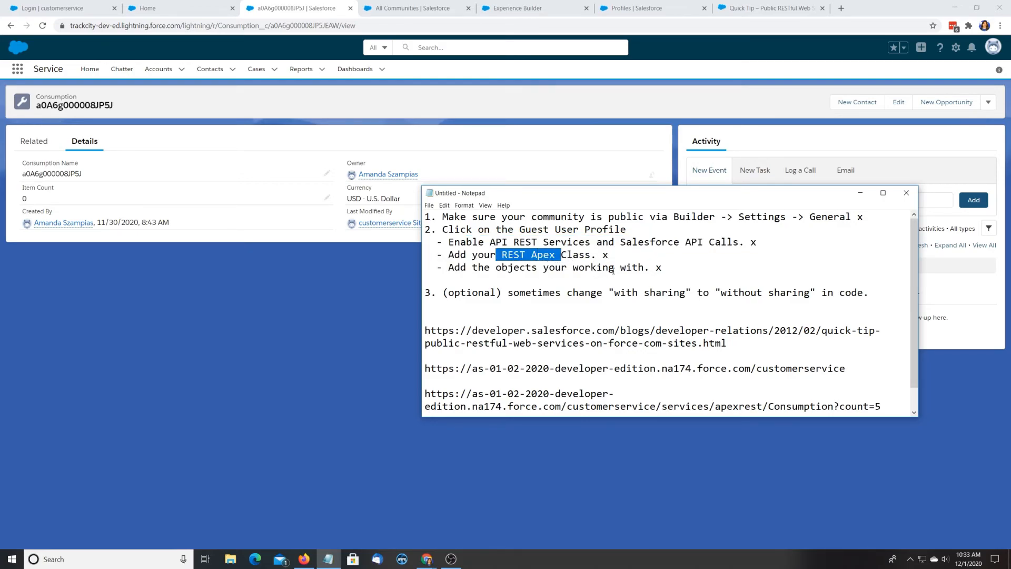
left_click_drag(483, 254, 614, 267)
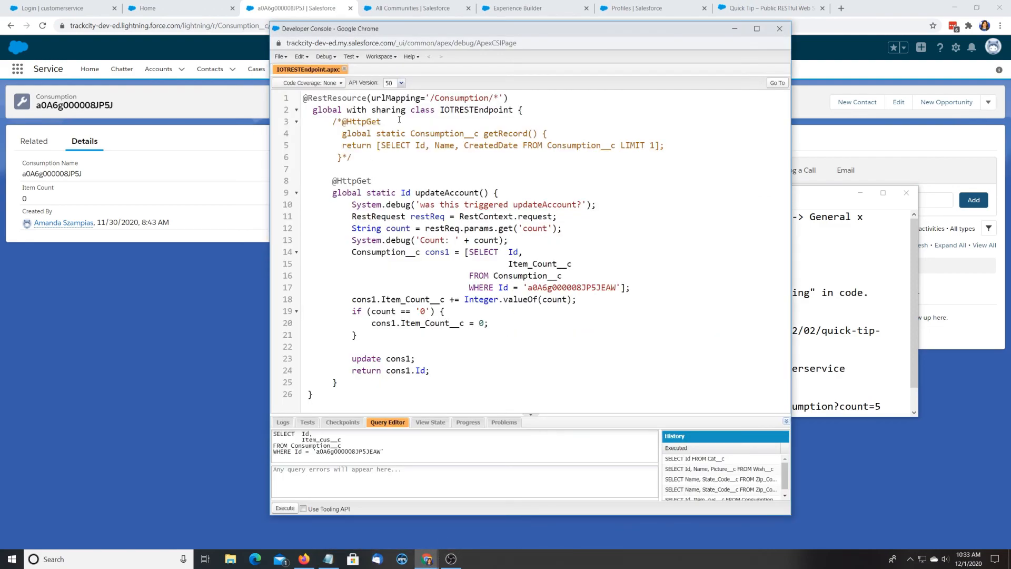
double_click(389, 109)
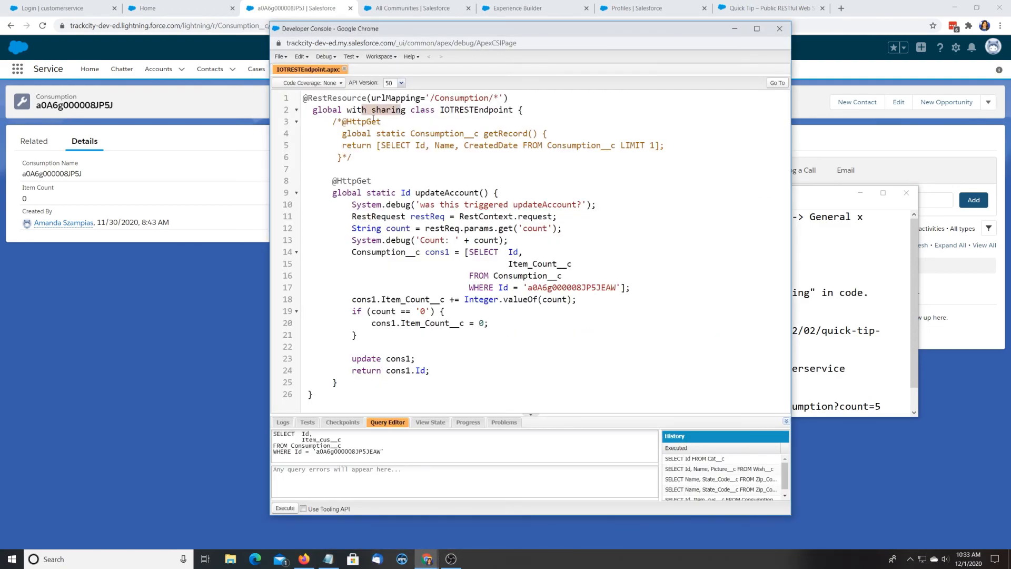